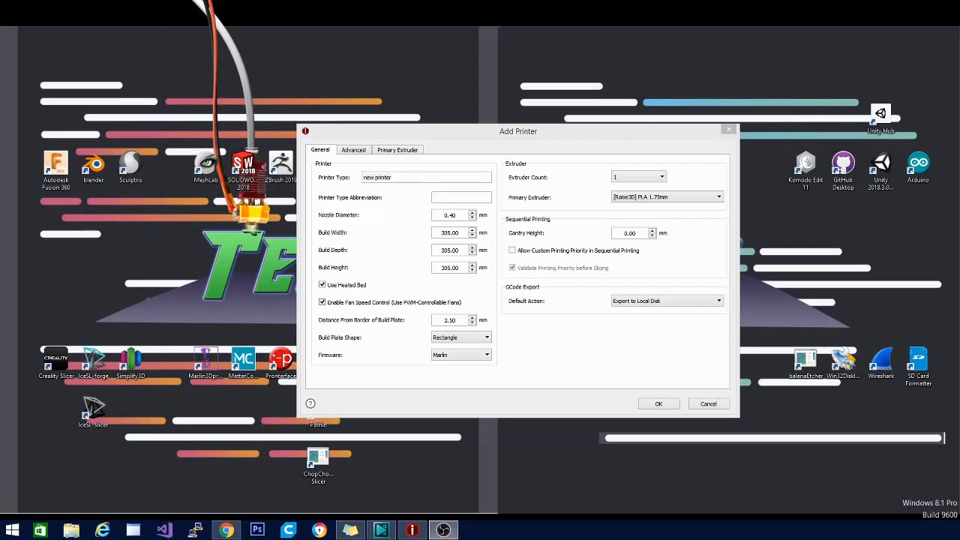
mouse_move(609, 257)
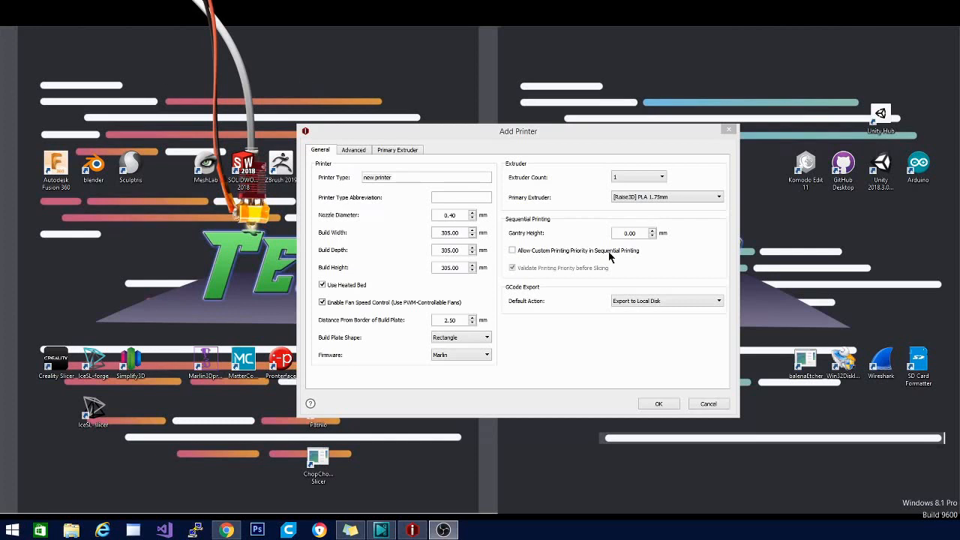
mouse_move(600, 318)
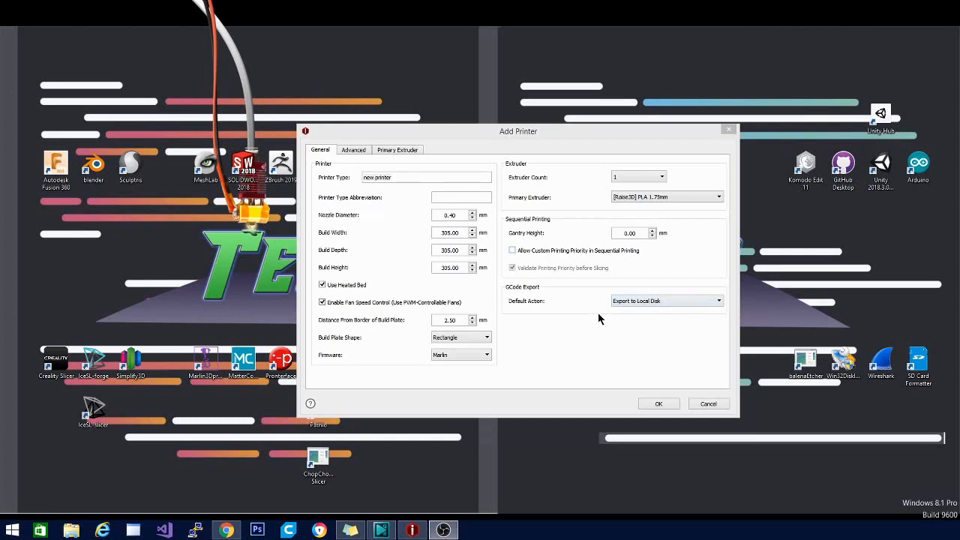
mouse_move(375, 162)
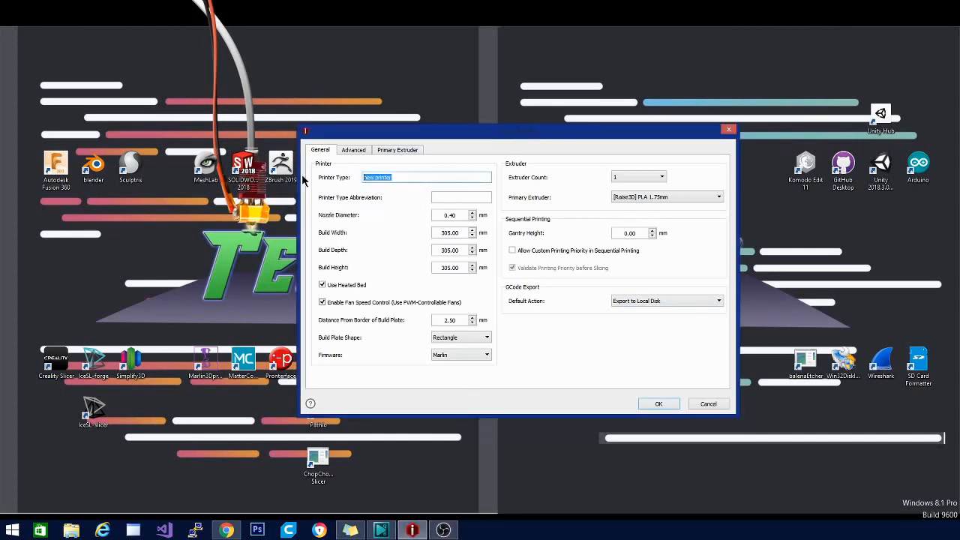
- Name the printer Ender 3 and confirm its 230 × 230 × 400 mm build volume
text(Ender 3)
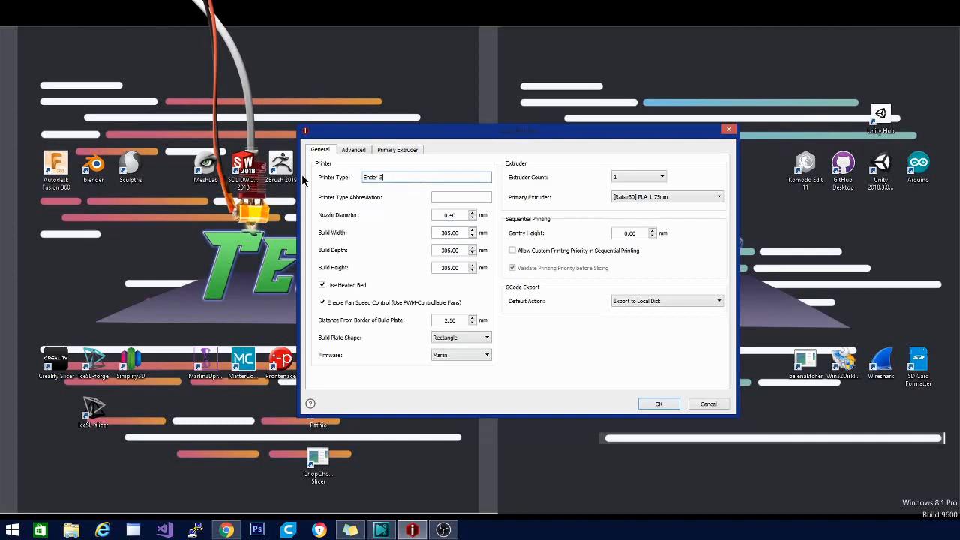
mouse_move(358, 224)
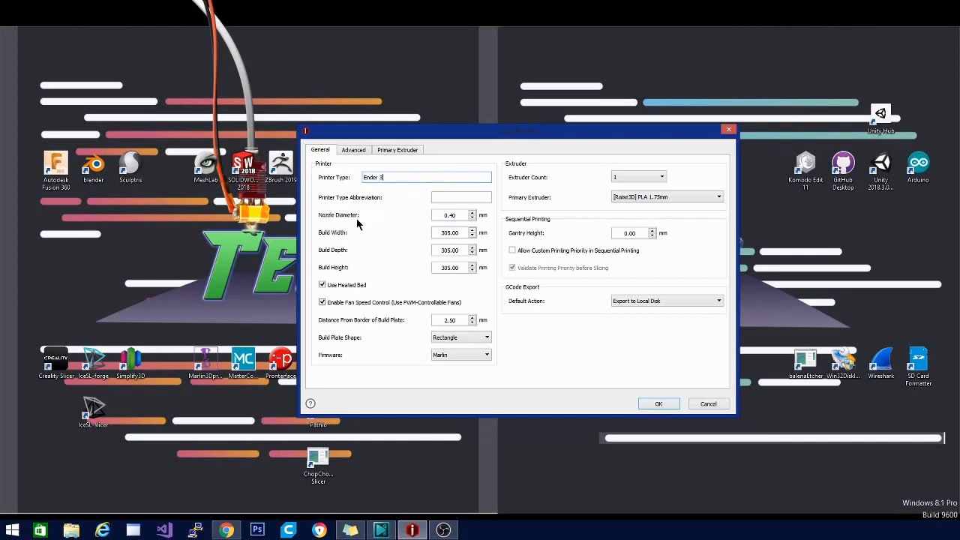
mouse_move(477, 262)
text(410)
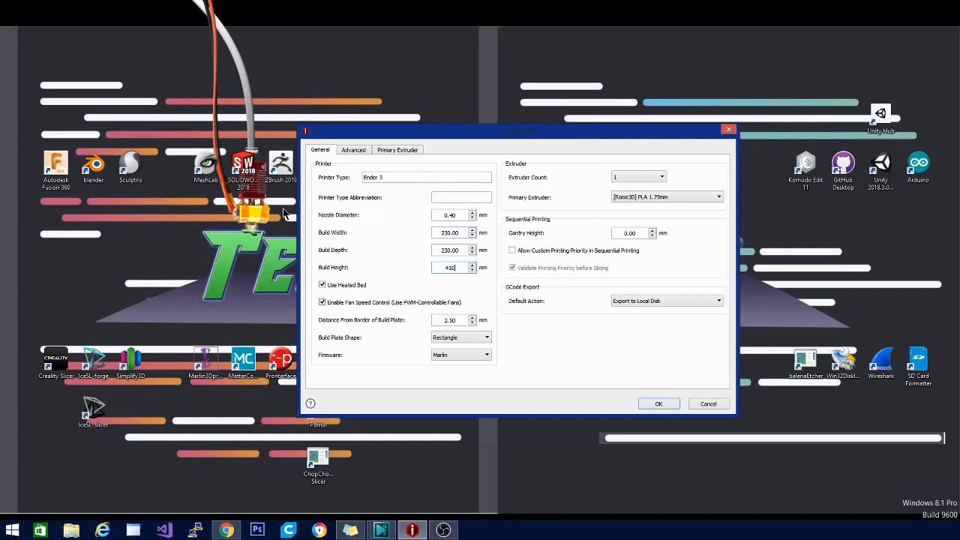
mouse_move(303, 306)
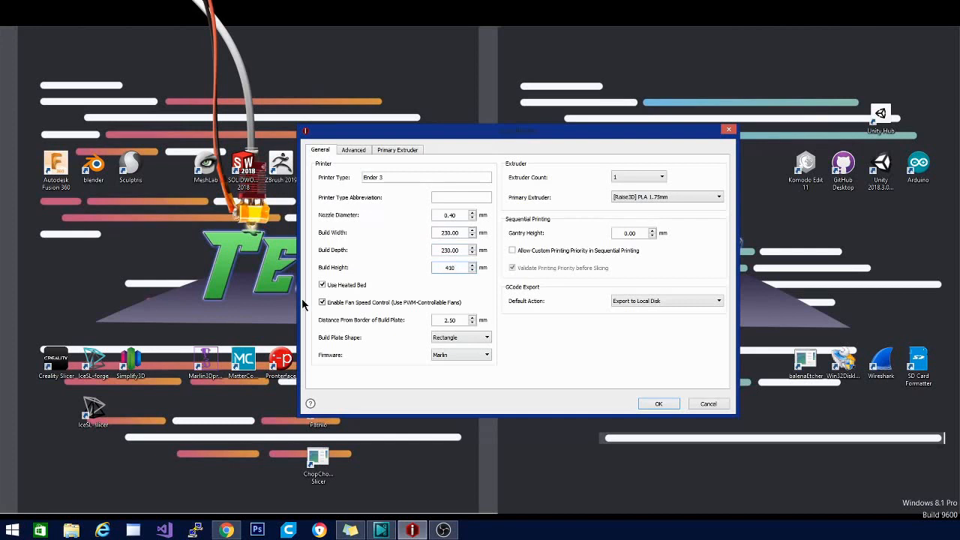
mouse_move(366, 299)
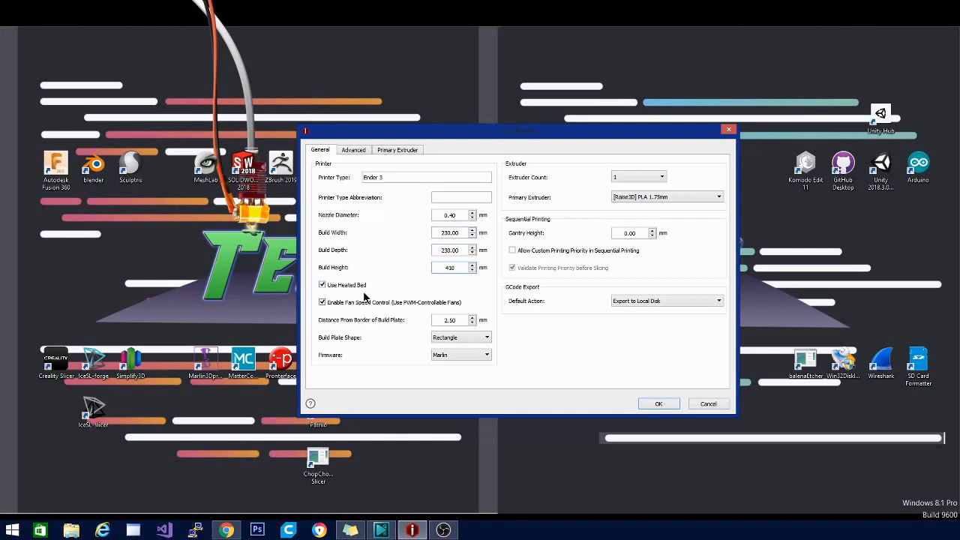
mouse_move(453, 317)
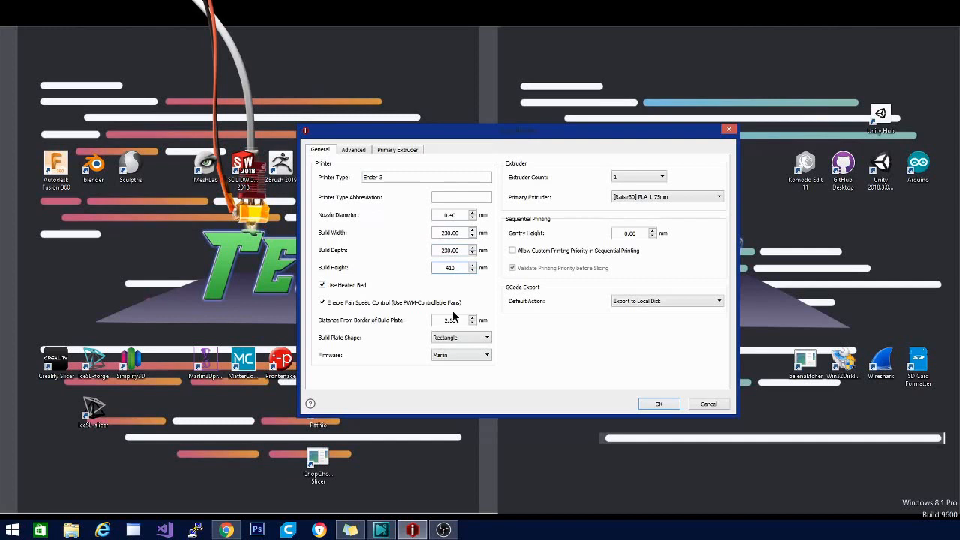
mouse_move(453, 319)
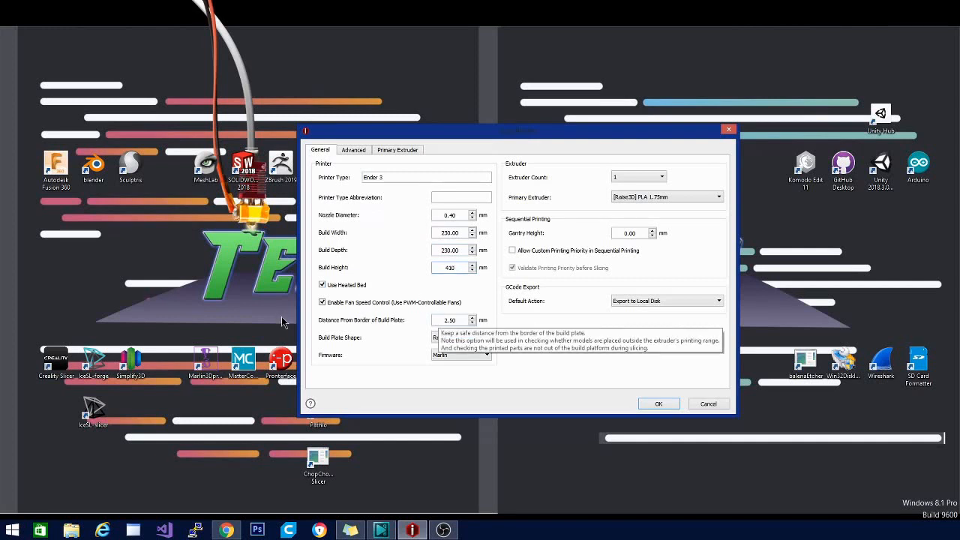
mouse_move(462, 368)
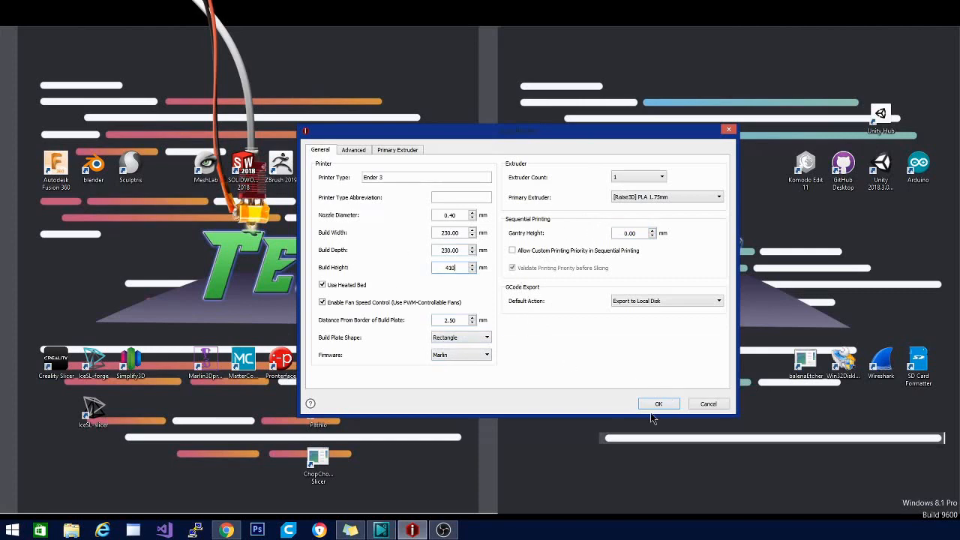
click(659, 404)
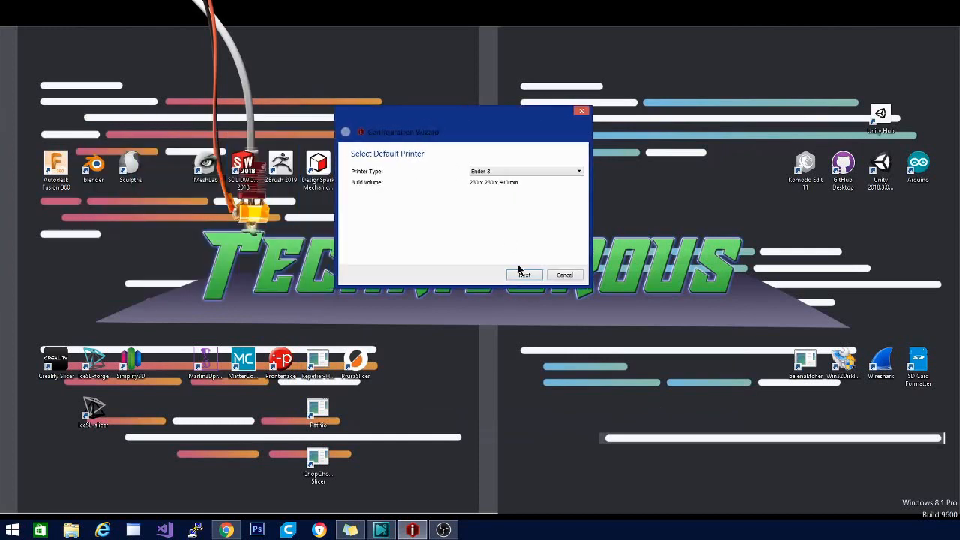
- Accept Ender 3 as default, keep one extruder with heated bed, and finish the wizard
click(525, 275)
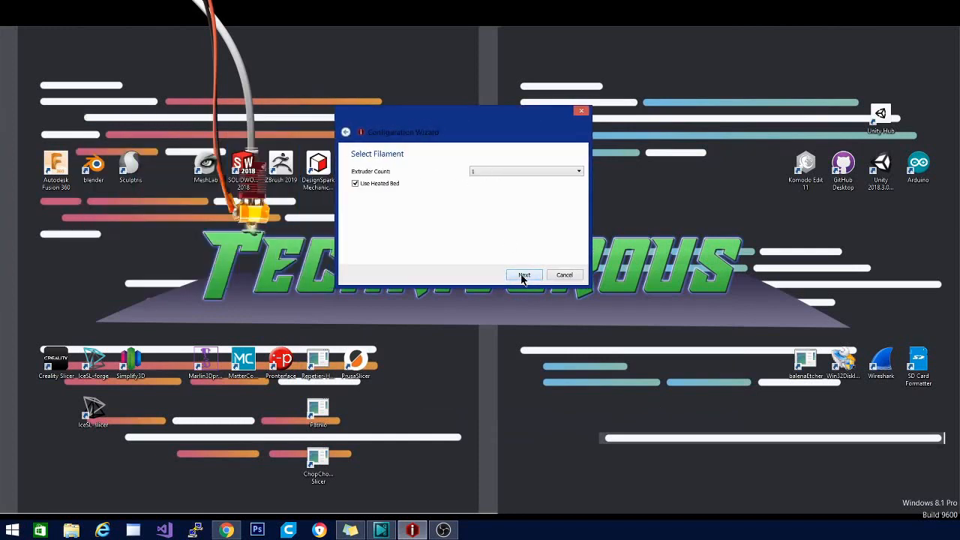
click(524, 276)
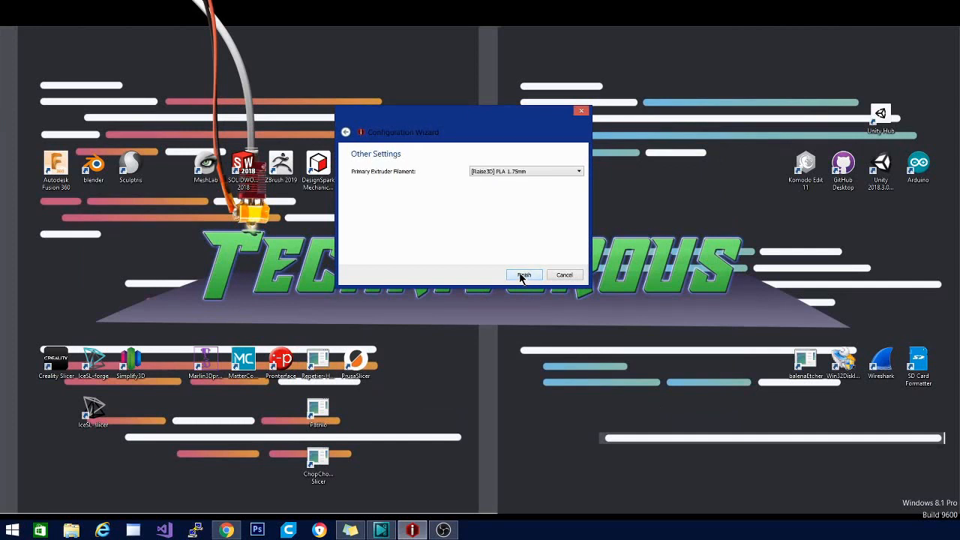
click(523, 275)
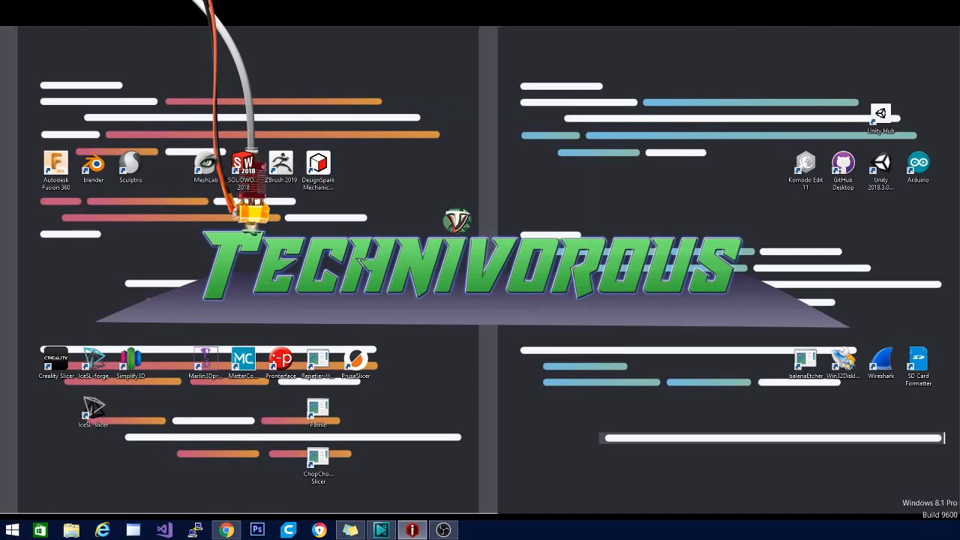
- Focus the ideaMaker window and close the Welcome dialog to reveal the empty build plate
click(411, 531)
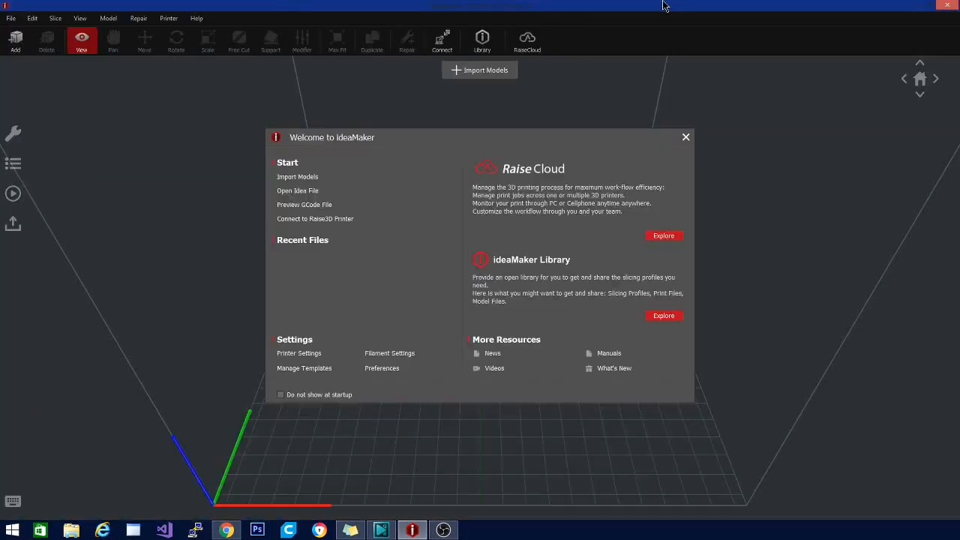
mouse_move(474, 360)
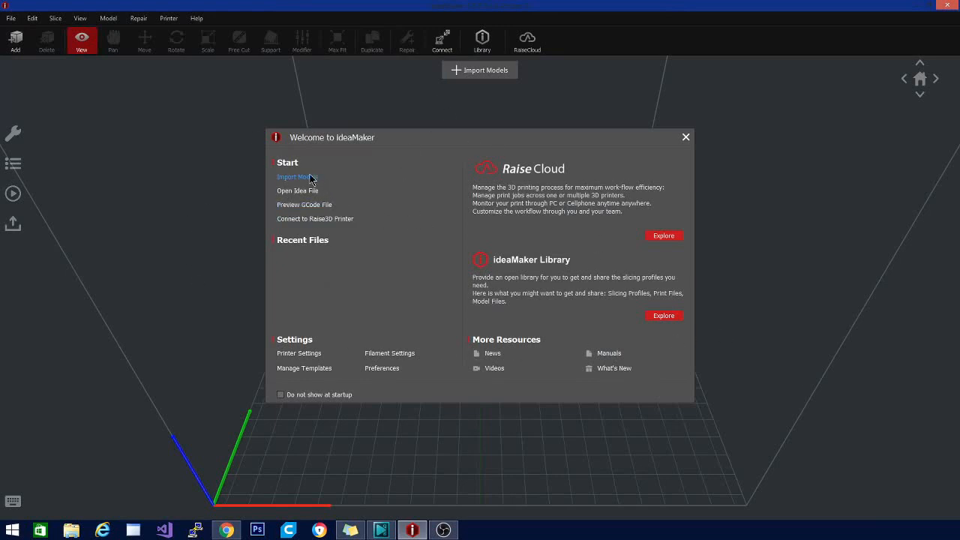
mouse_move(303, 204)
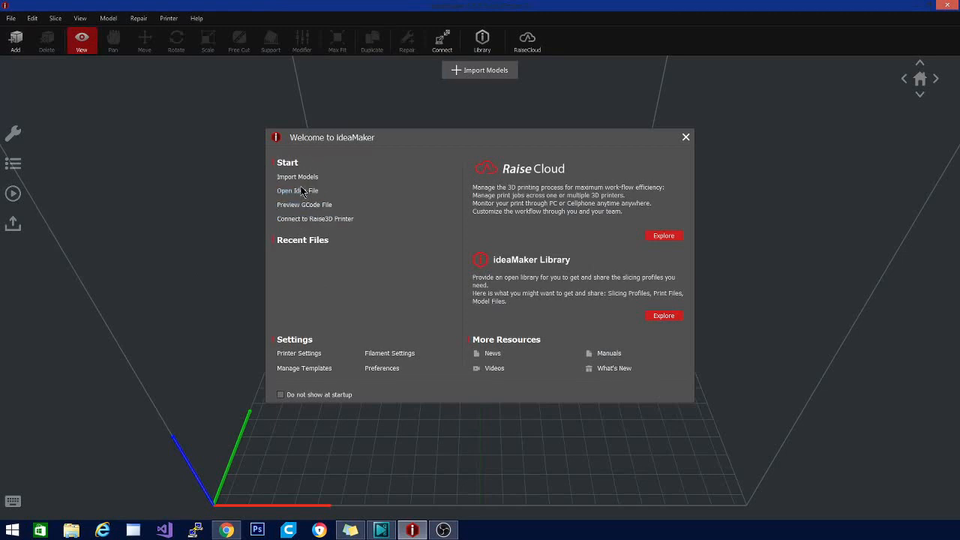
mouse_move(591, 238)
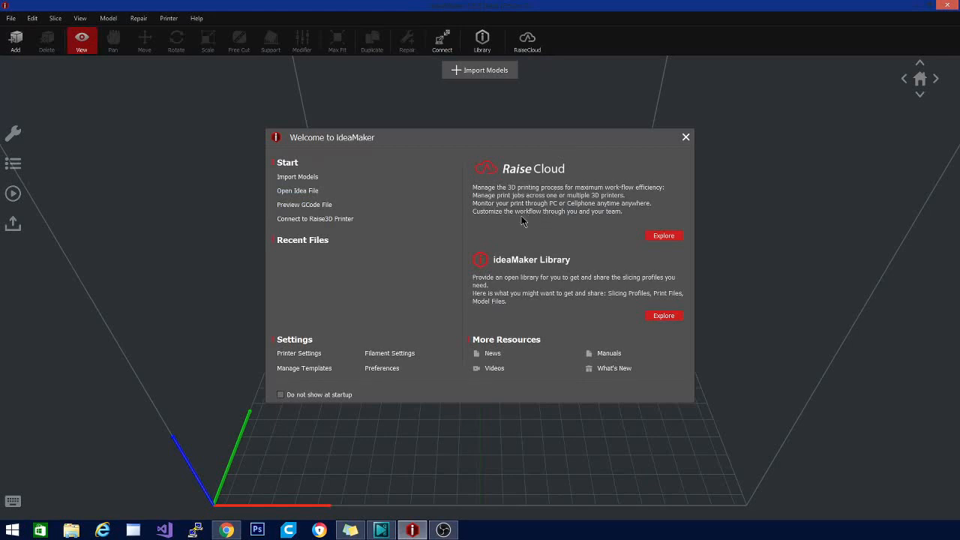
mouse_move(531, 196)
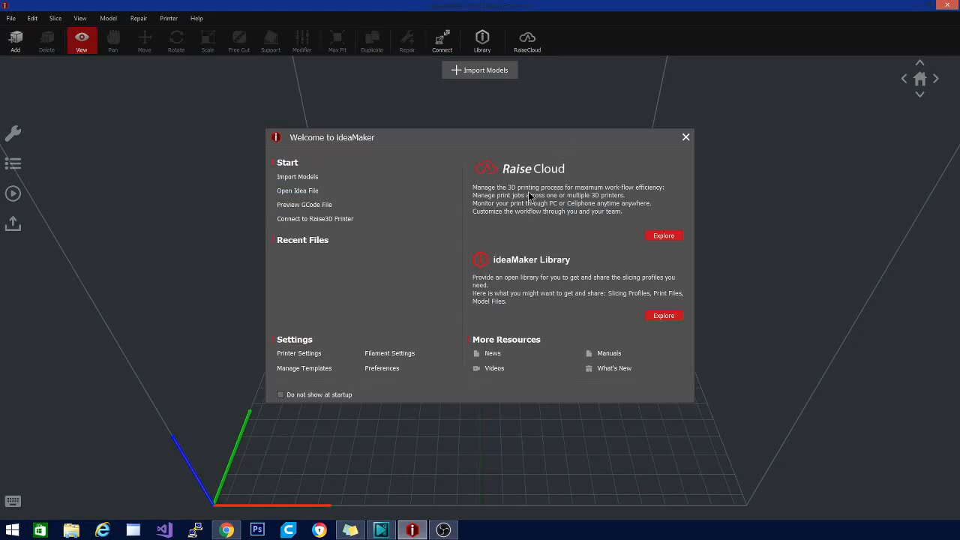
mouse_move(696, 141)
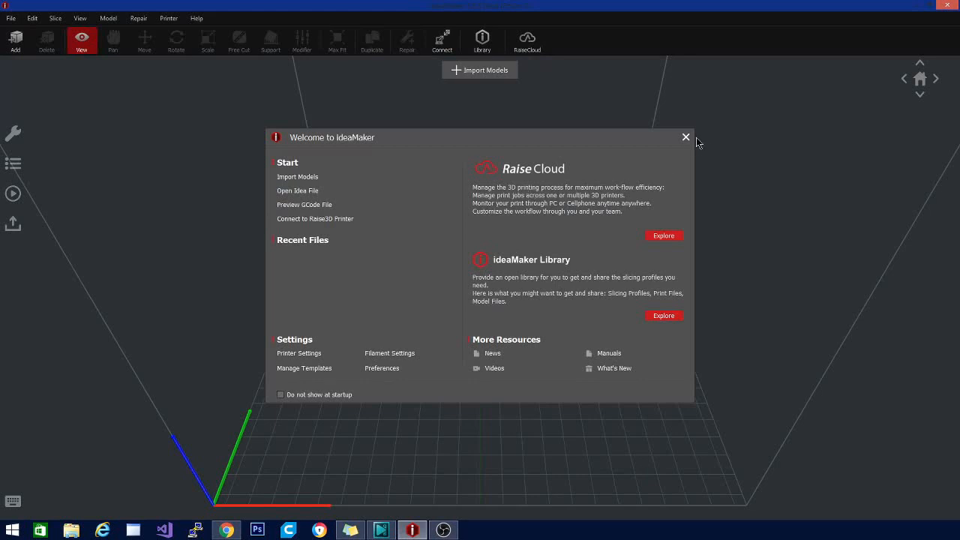
click(683, 138)
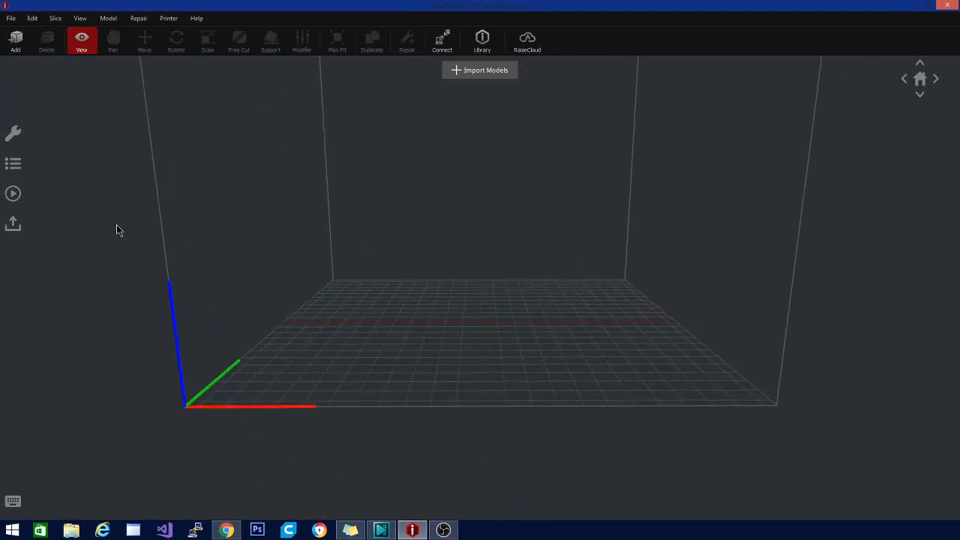
mouse_move(367, 332)
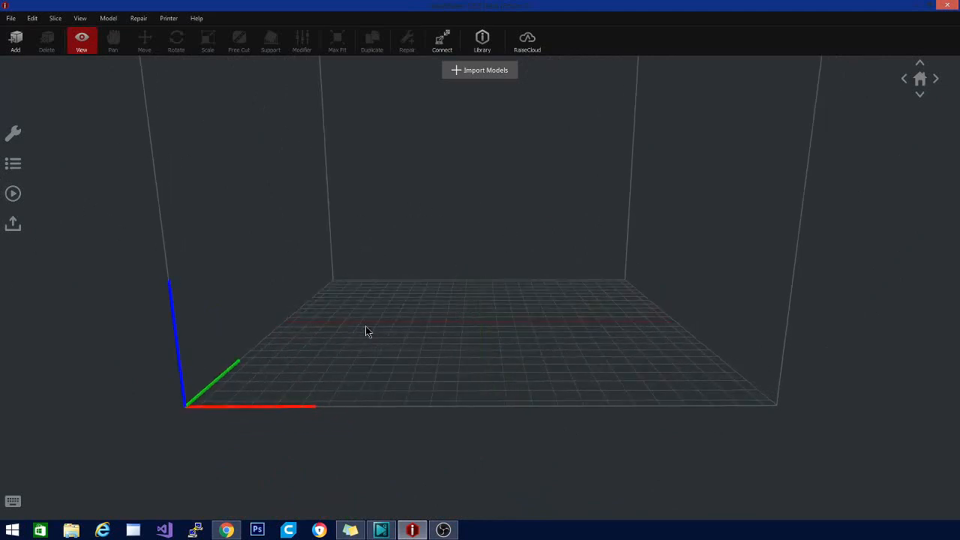
mouse_move(108, 516)
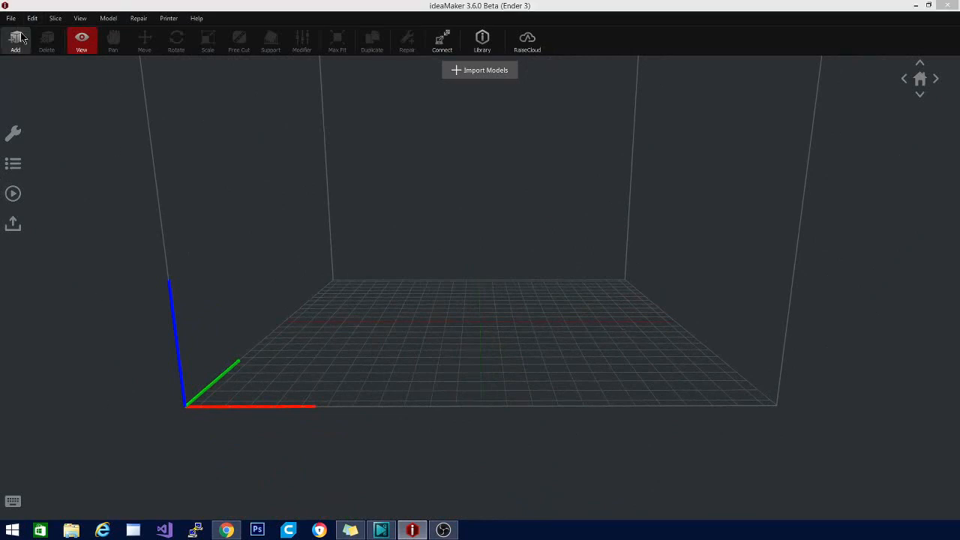
- Import blade1 from D:\3d Printer models onto the Ender 3 build plate
click(15, 42)
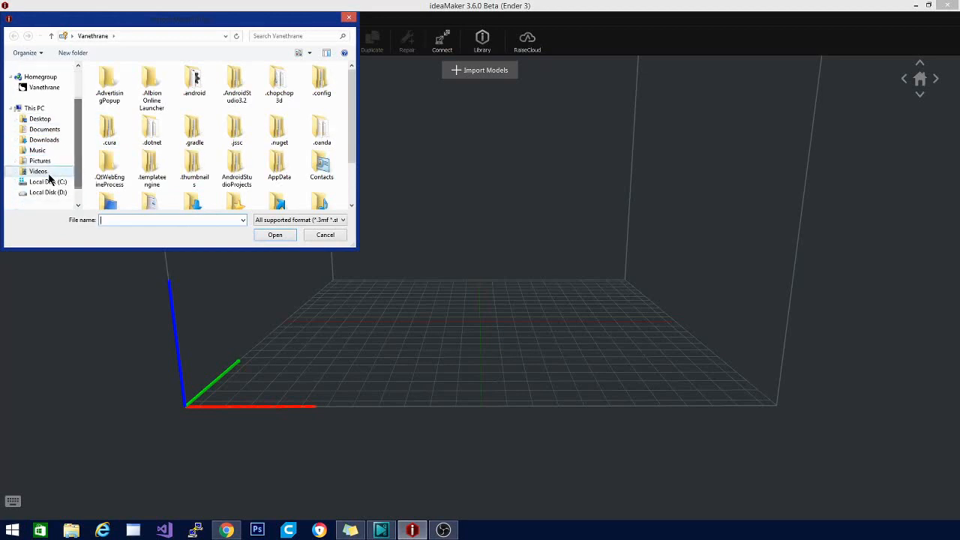
click(48, 192)
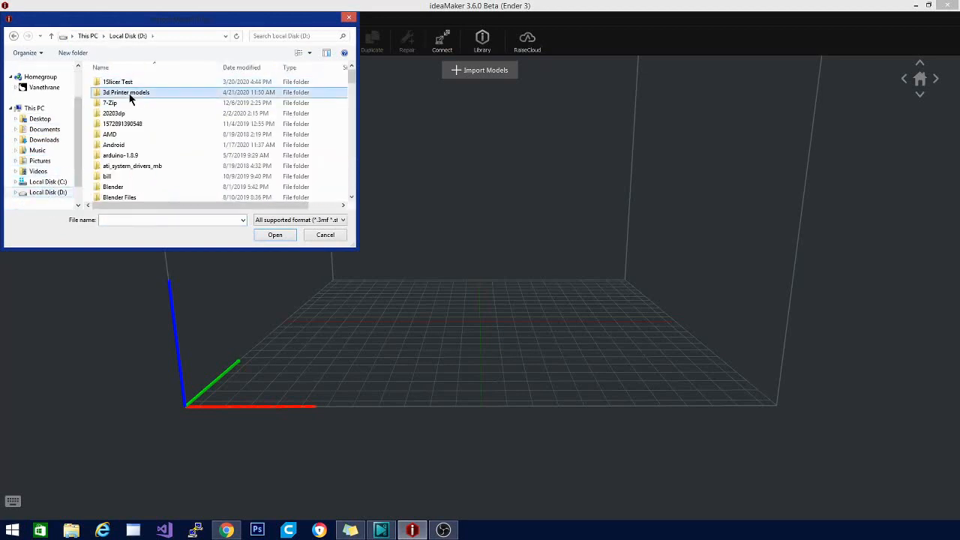
double_click(126, 93)
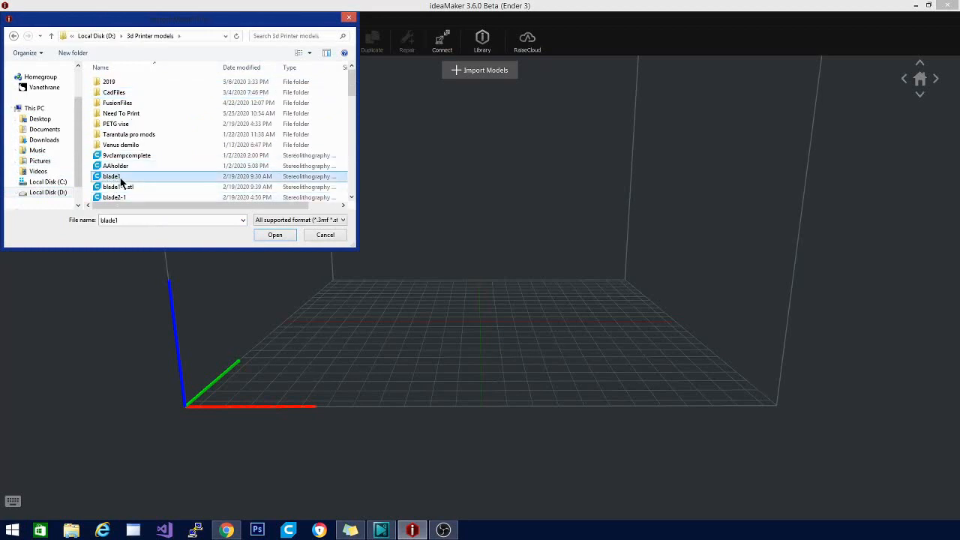
click(276, 234)
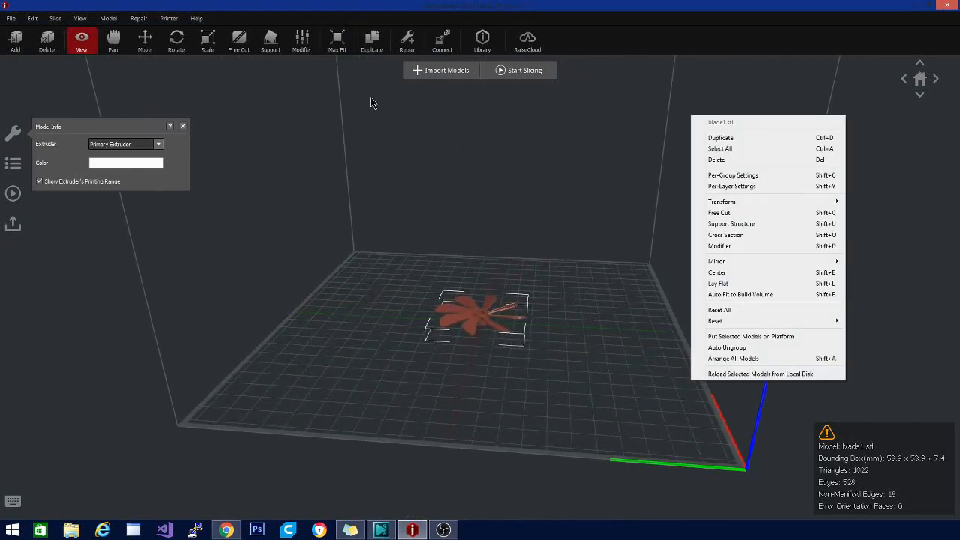
mouse_move(918, 428)
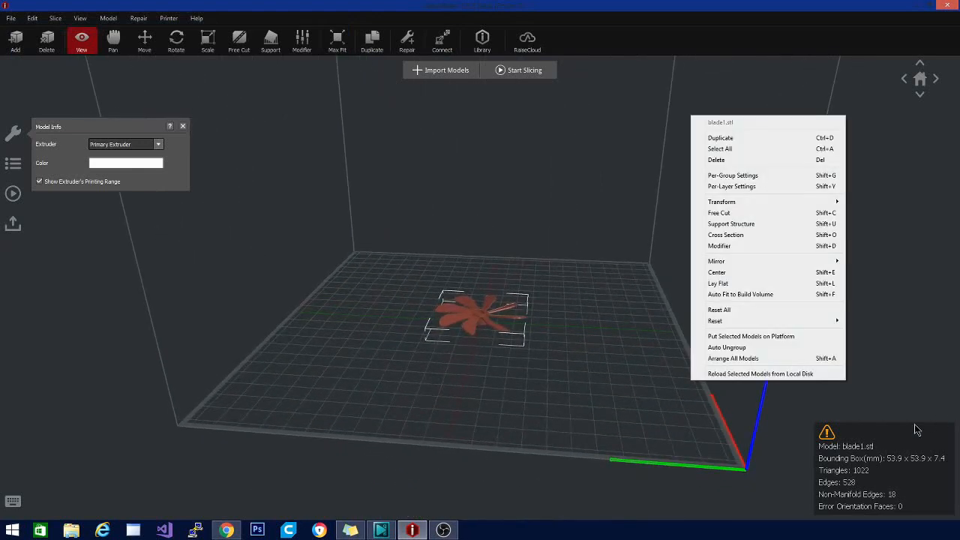
mouse_move(832, 437)
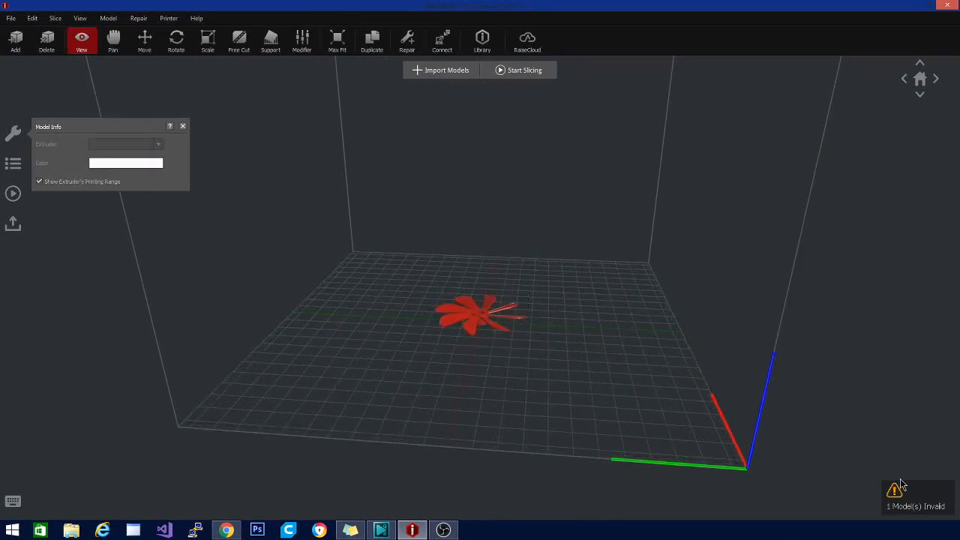
mouse_move(900, 487)
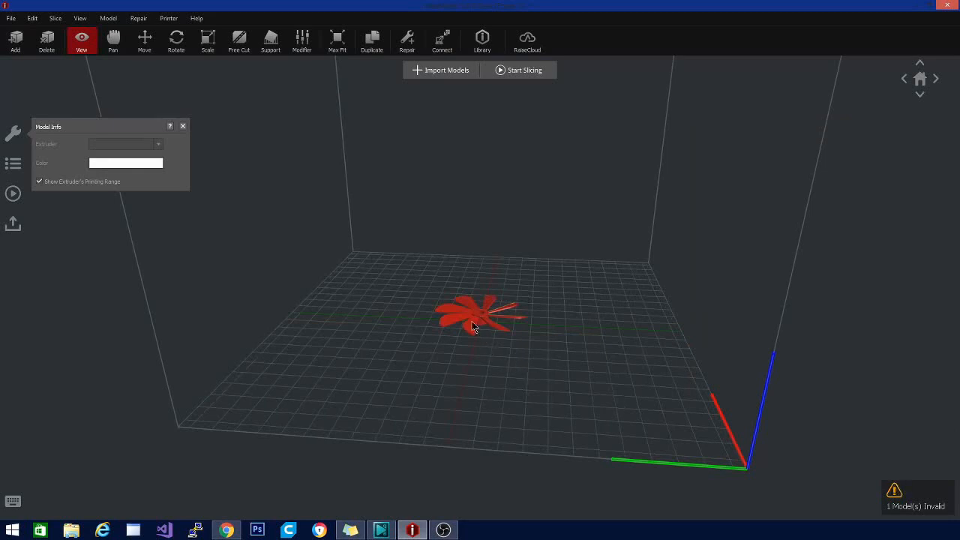
- Select the blade model and show its position settings at 0 mm on each axis
click(472, 311)
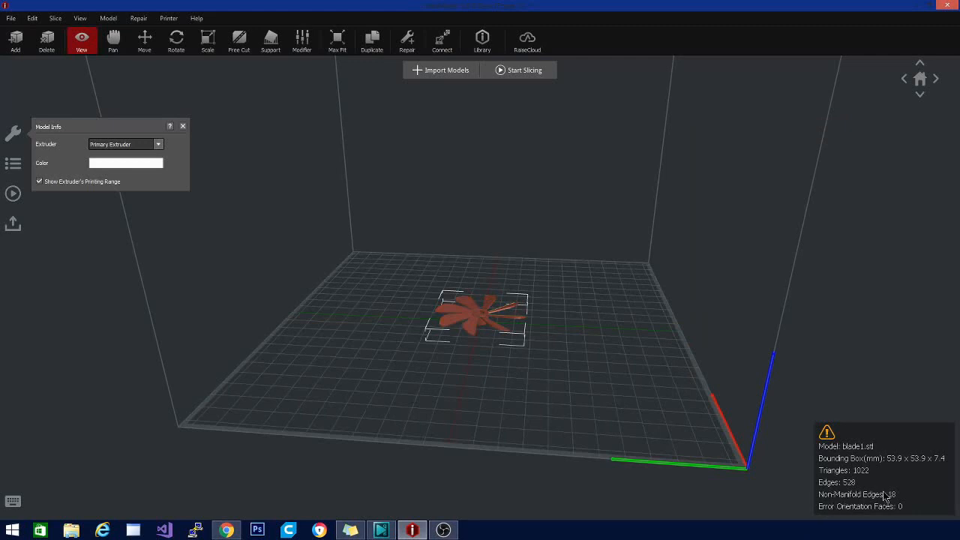
mouse_move(597, 321)
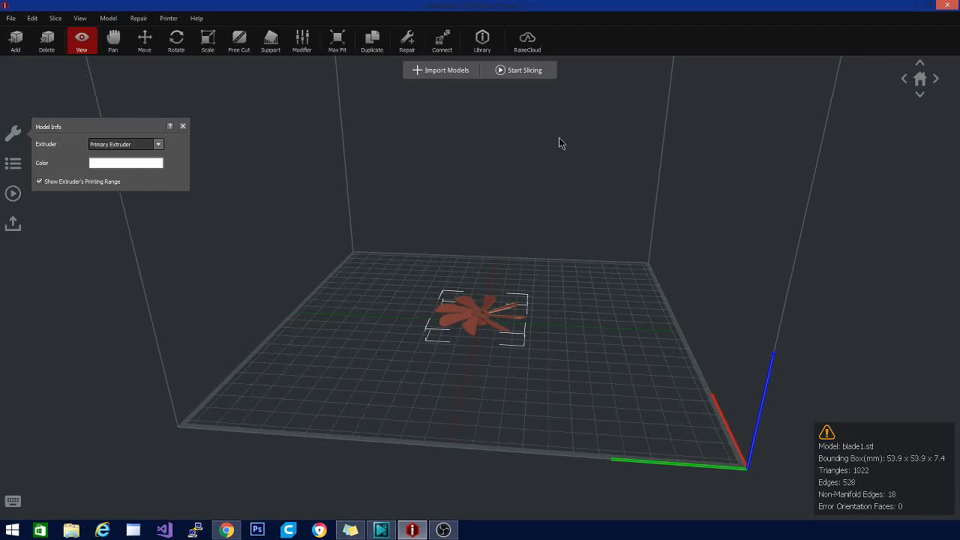
click(408, 40)
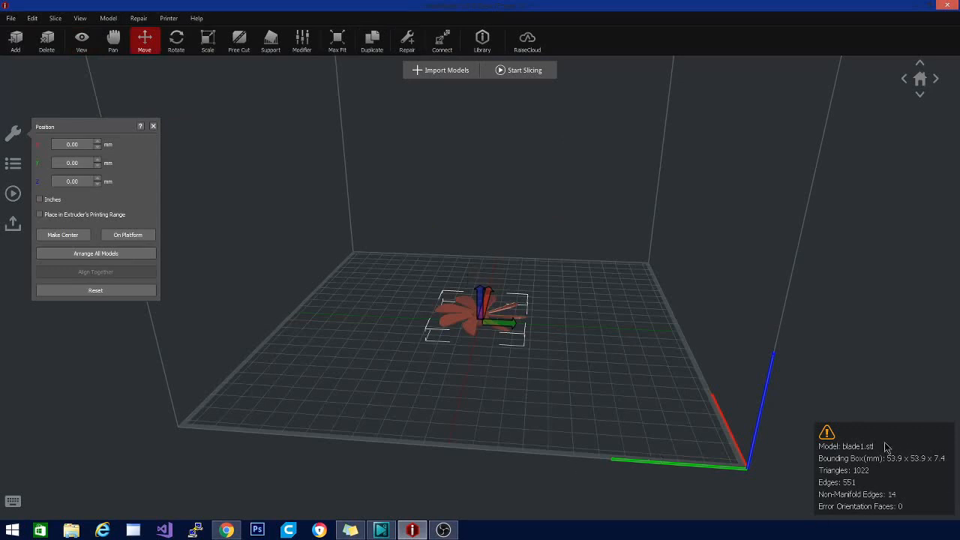
mouse_move(867, 507)
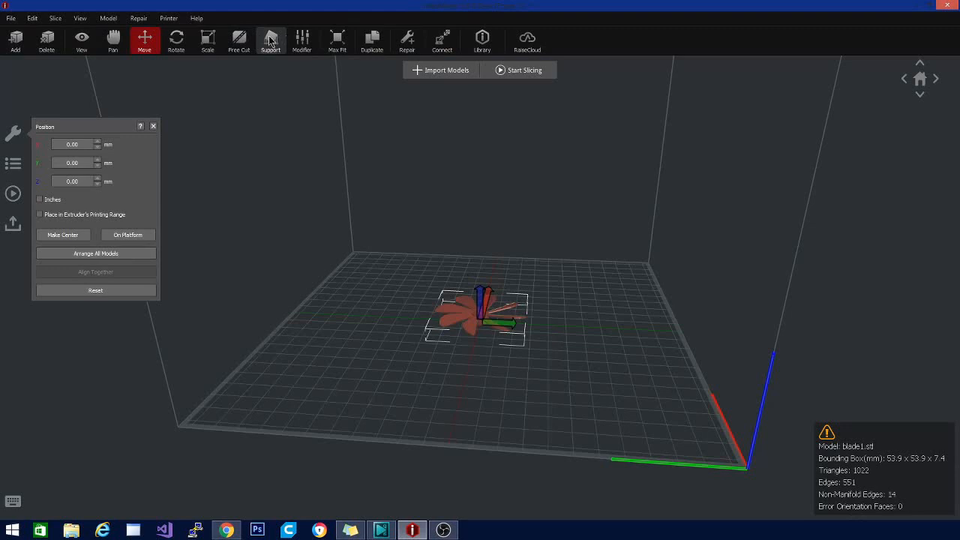
- Auto-repair the blade model, then confirm deleting it from the plate
click(407, 40)
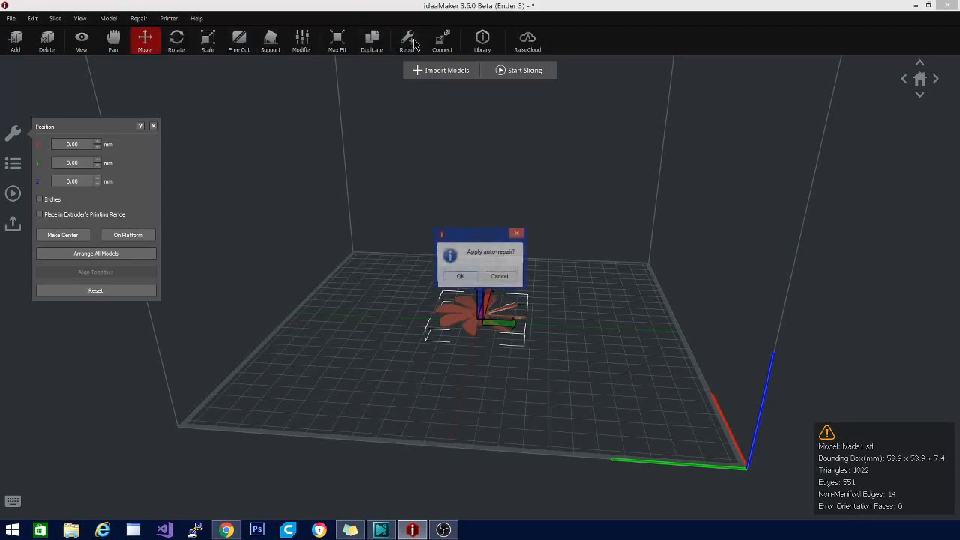
click(459, 276)
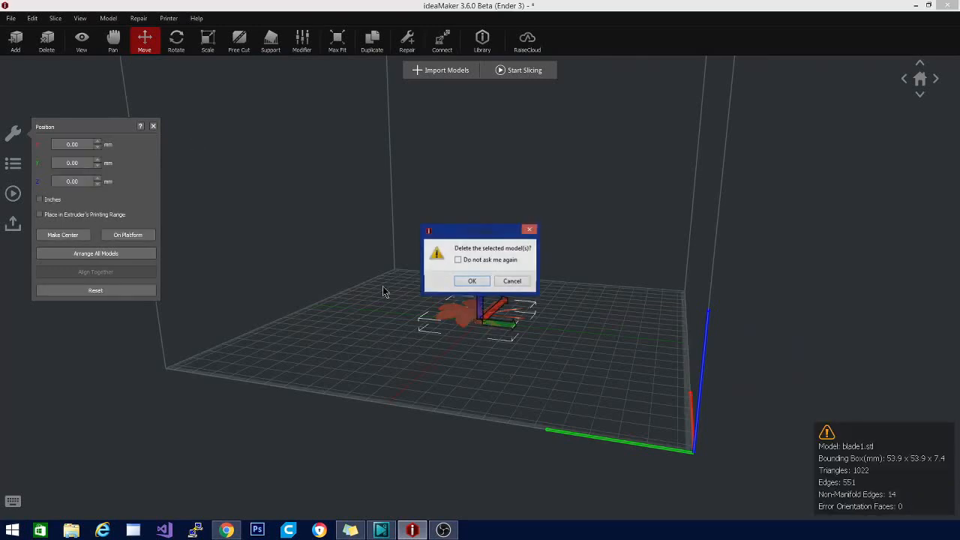
click(471, 281)
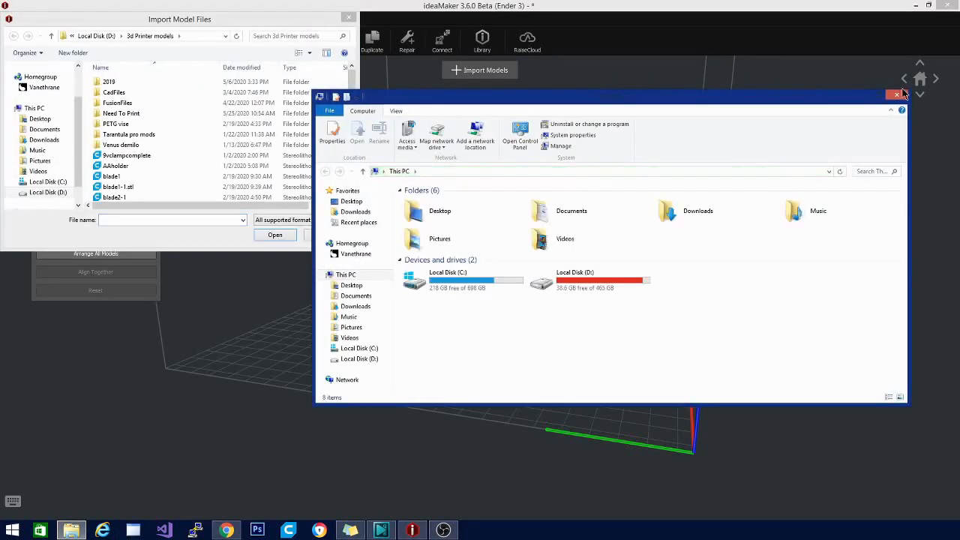
- Load Left_or_Right_Hand_-_Gauntlet.stl onto the plate and auto-repair it to zero non-manifold edges
click(897, 94)
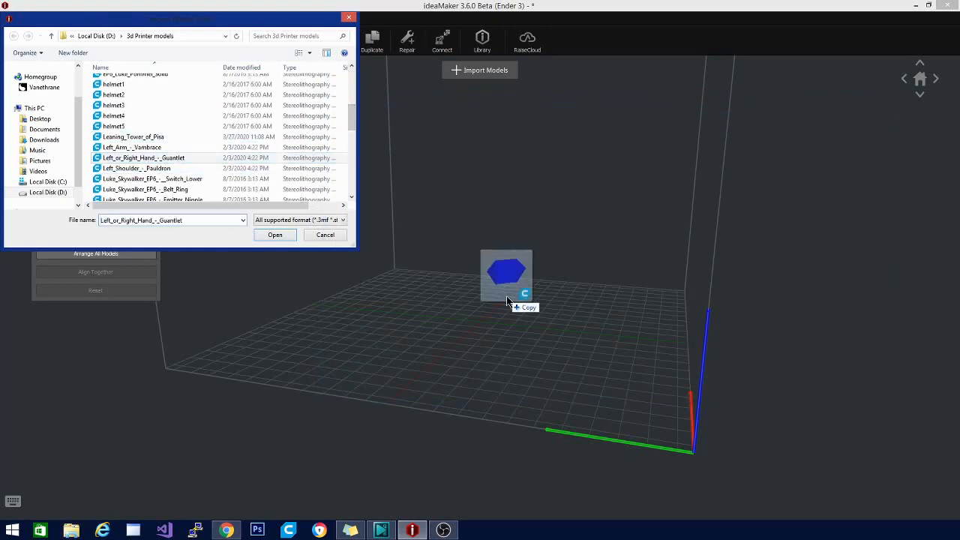
click(275, 234)
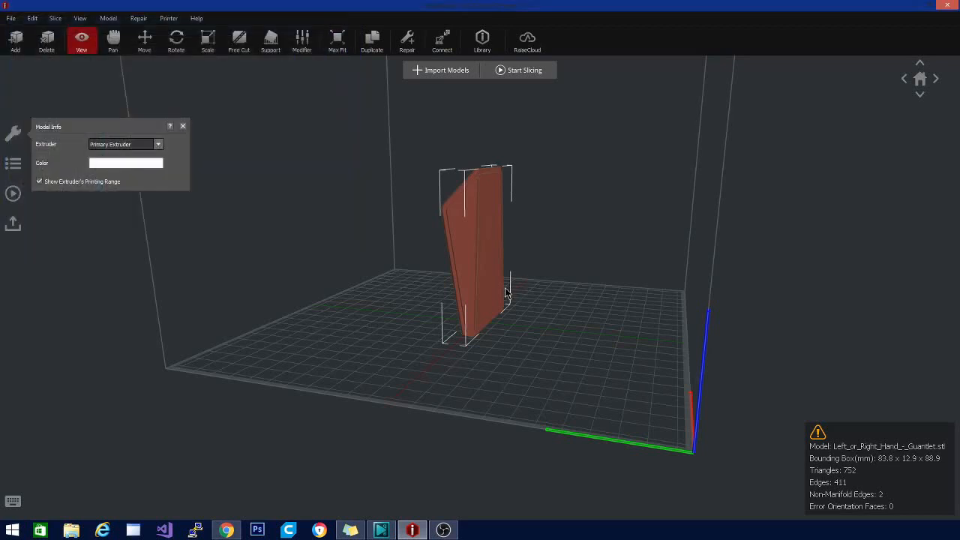
click(408, 42)
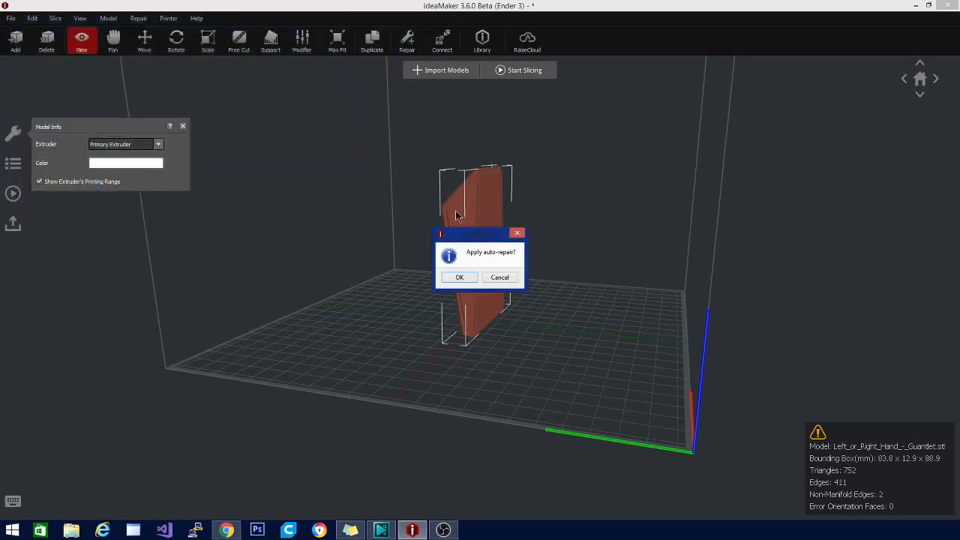
click(459, 276)
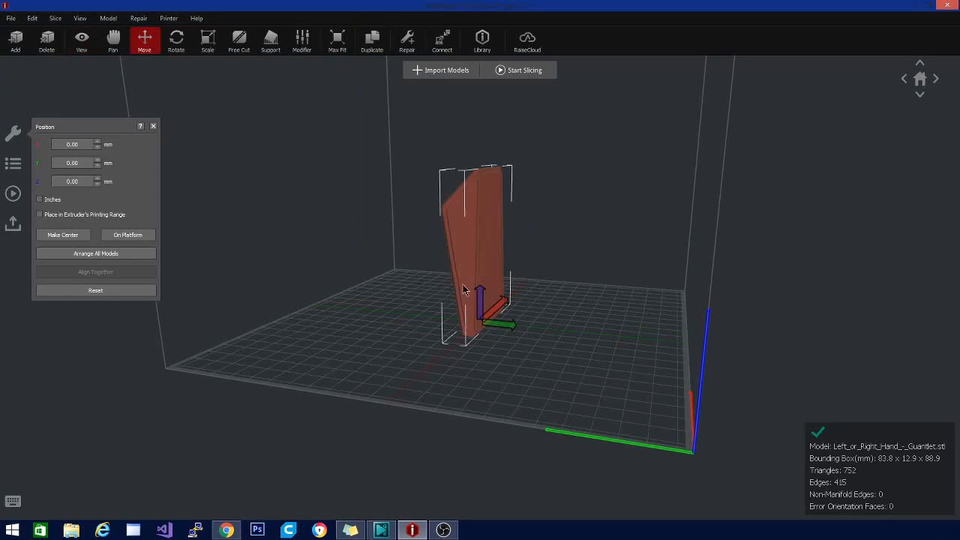
mouse_move(641, 303)
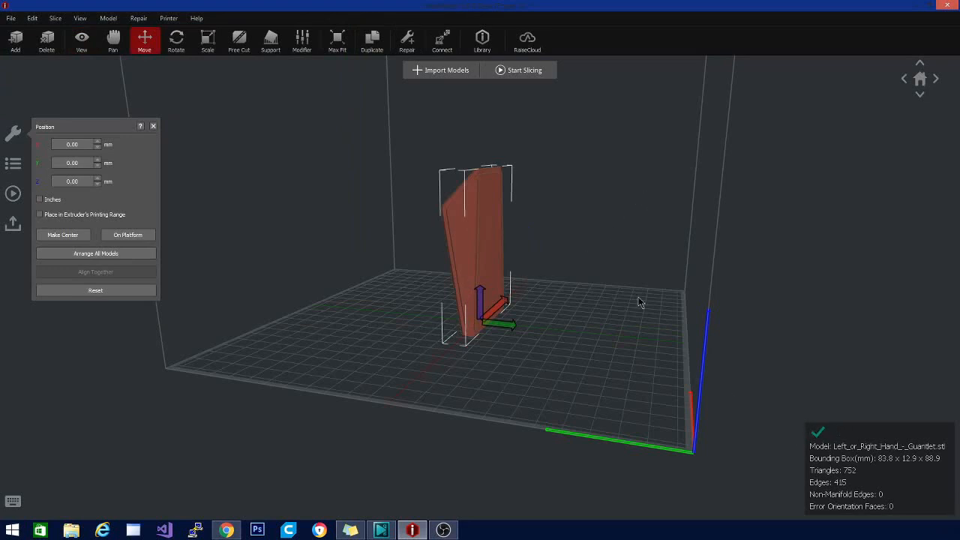
drag(638, 303, 654, 343)
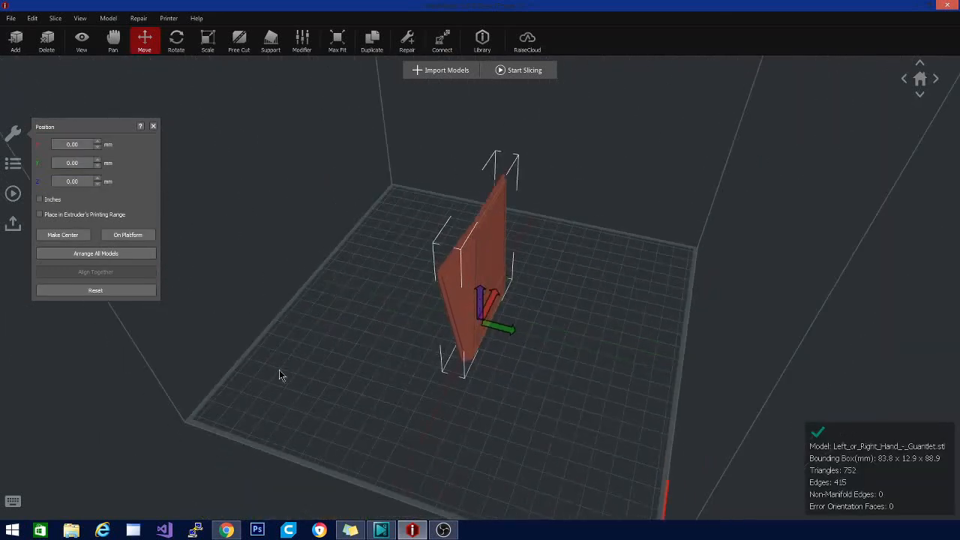
- Show the Support Structure panel with 4 mm pillar size and 60° overhang angle
click(270, 42)
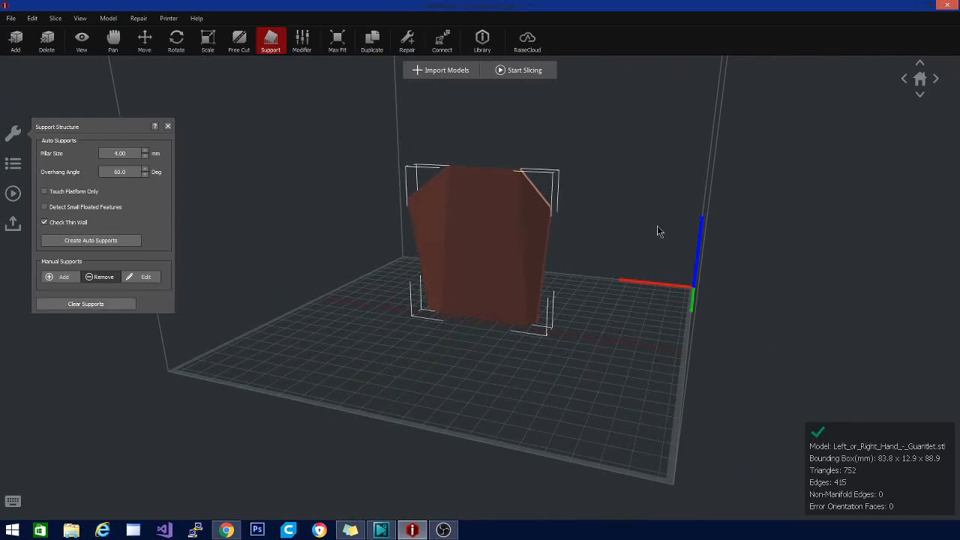
mouse_move(239, 38)
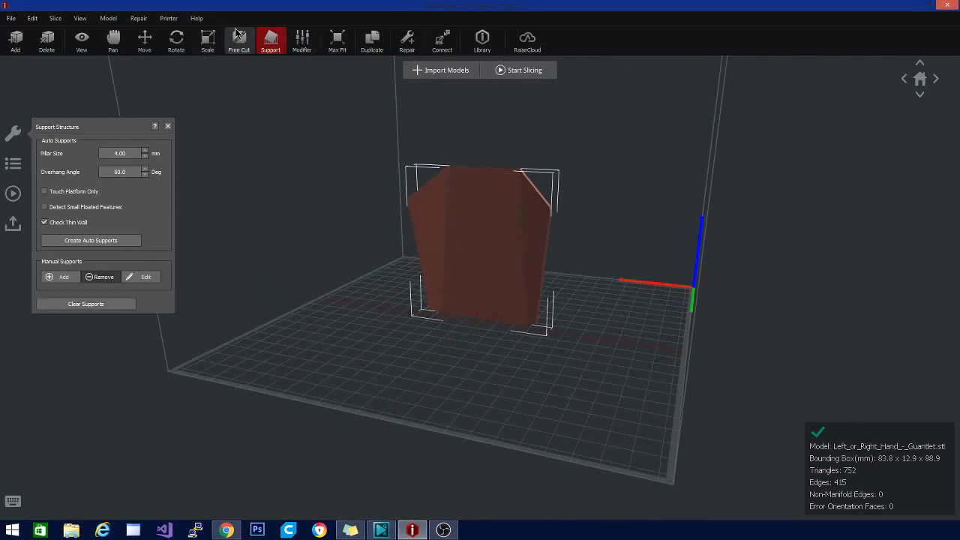
- Plane-cut the gauntlet into two parts, orbiting to view the cut from above
click(238, 39)
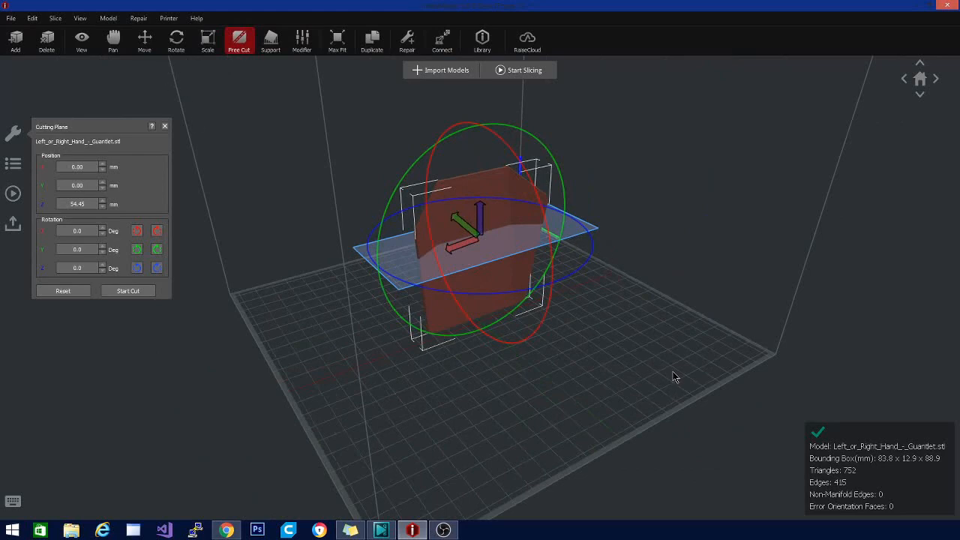
drag(675, 375, 472, 372)
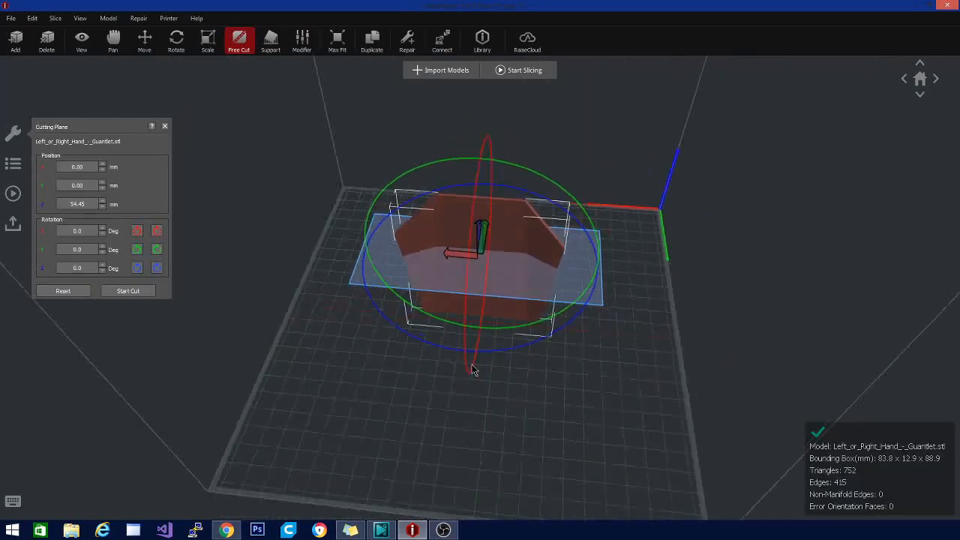
drag(472, 367, 313, 297)
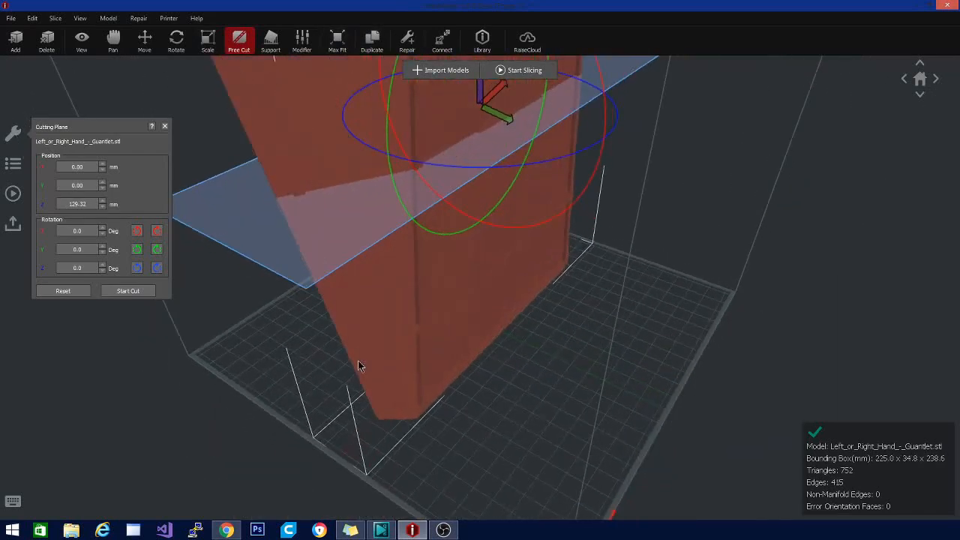
drag(360, 366, 487, 361)
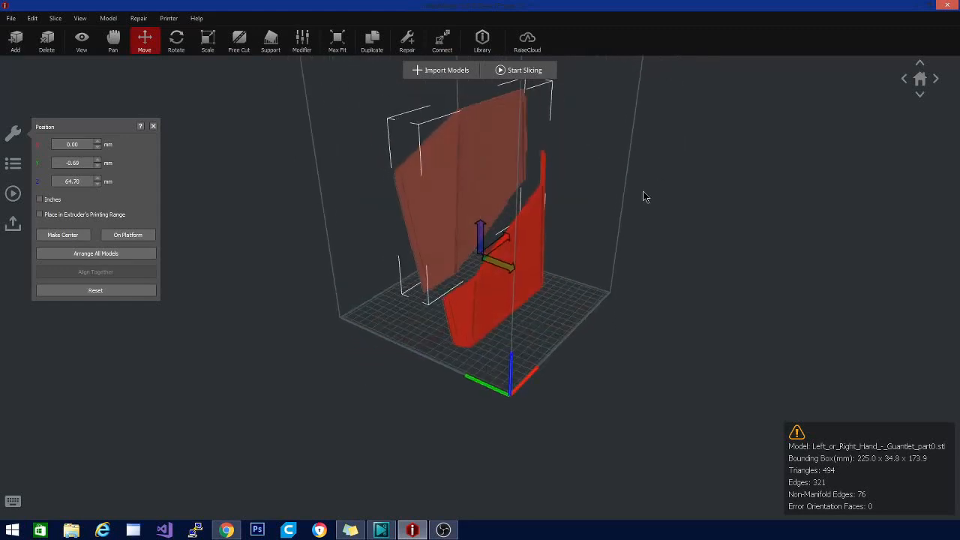
- Duplicate the selected lower gauntlet piece with one copy
drag(646, 197, 488, 371)
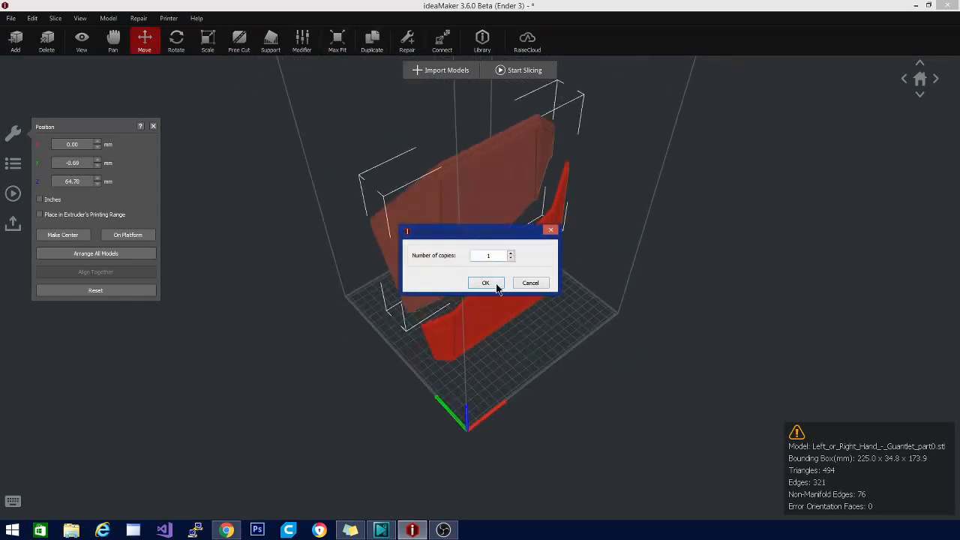
click(486, 282)
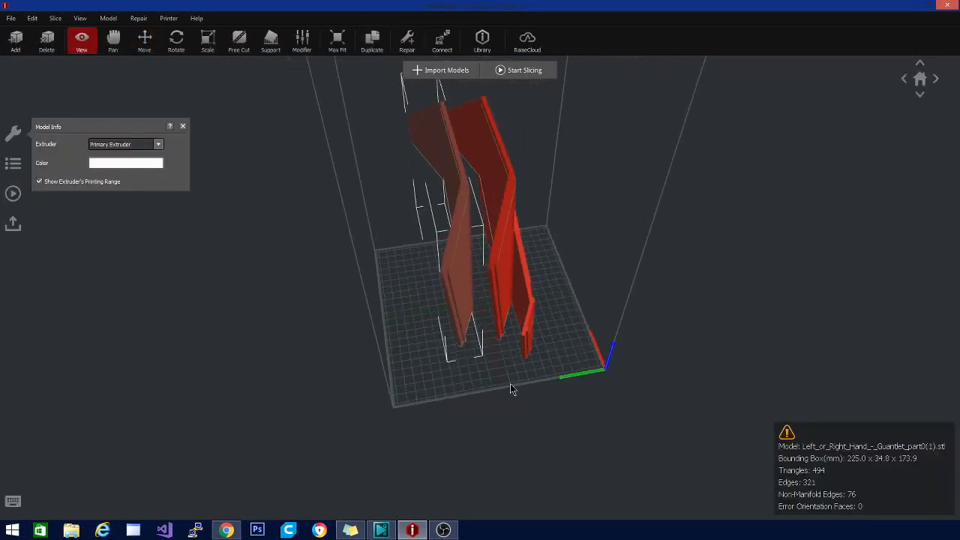
mouse_move(653, 375)
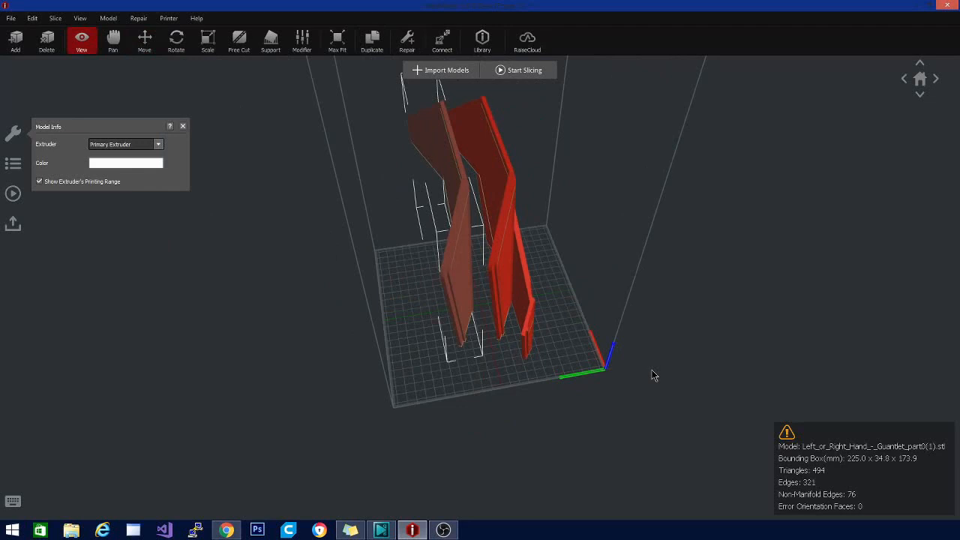
- Orbit and pan to inspect the gauntlet pieces face-on and side-on
drag(652, 375, 397, 303)
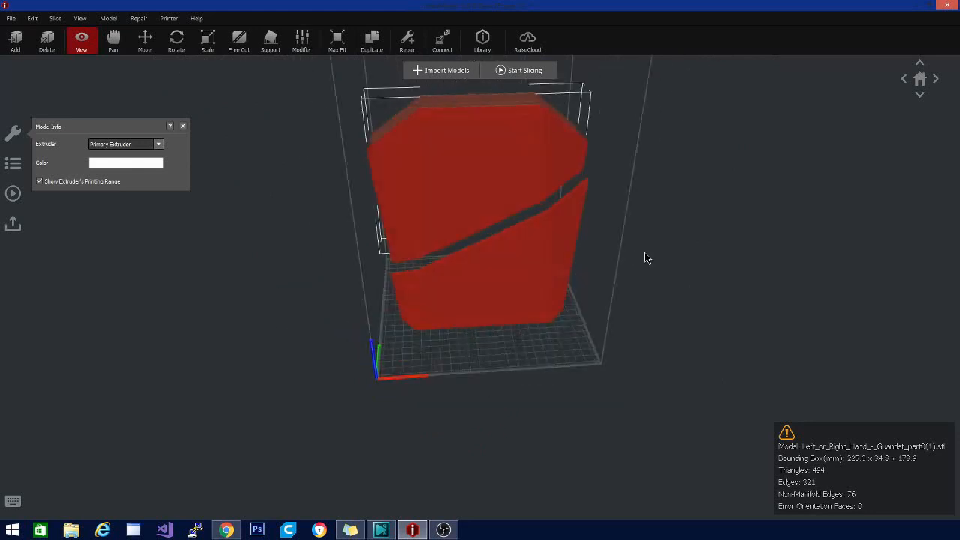
drag(648, 257, 291, 386)
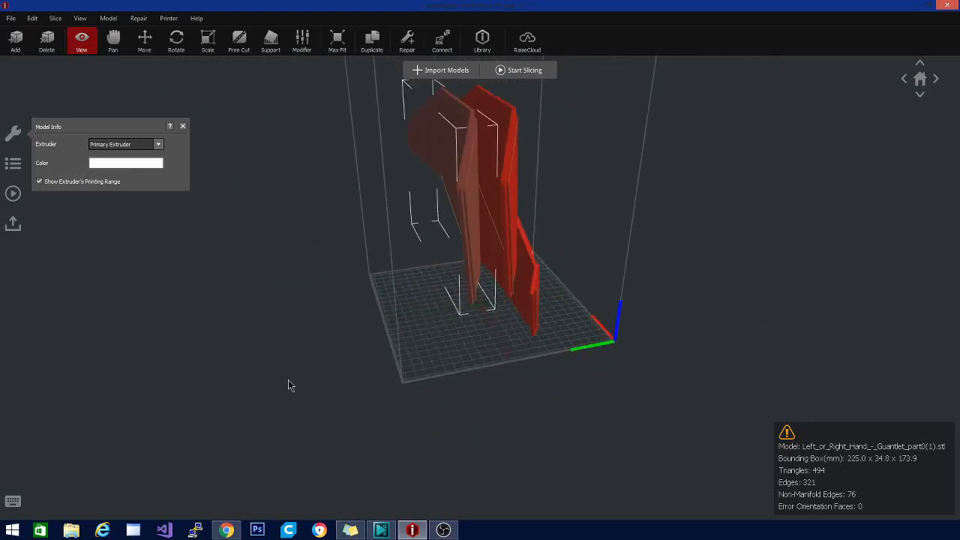
drag(291, 386, 712, 416)
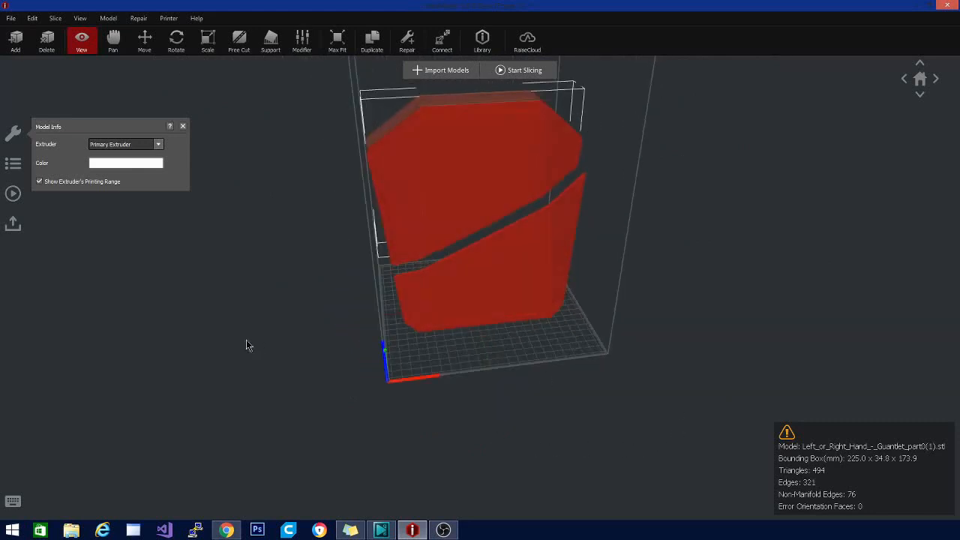
click(113, 42)
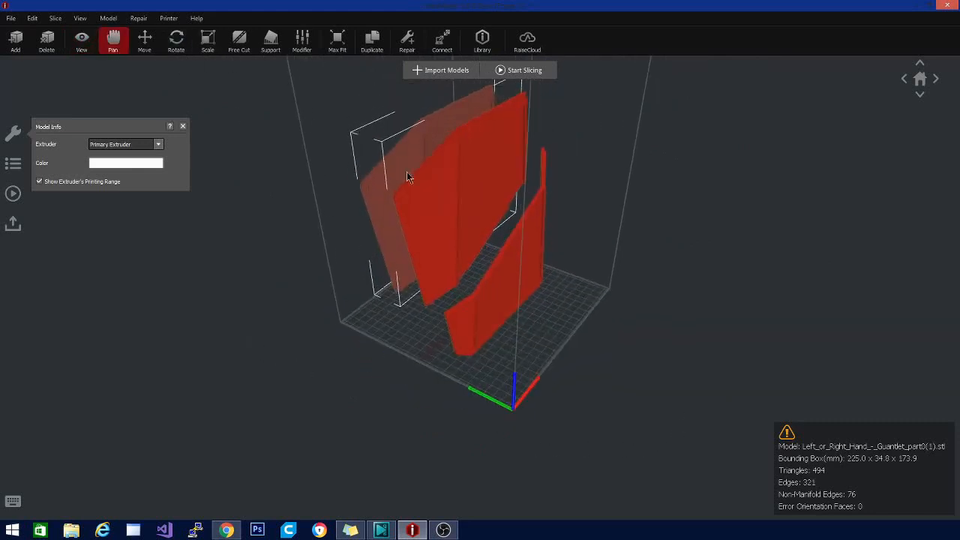
drag(408, 177, 630, 418)
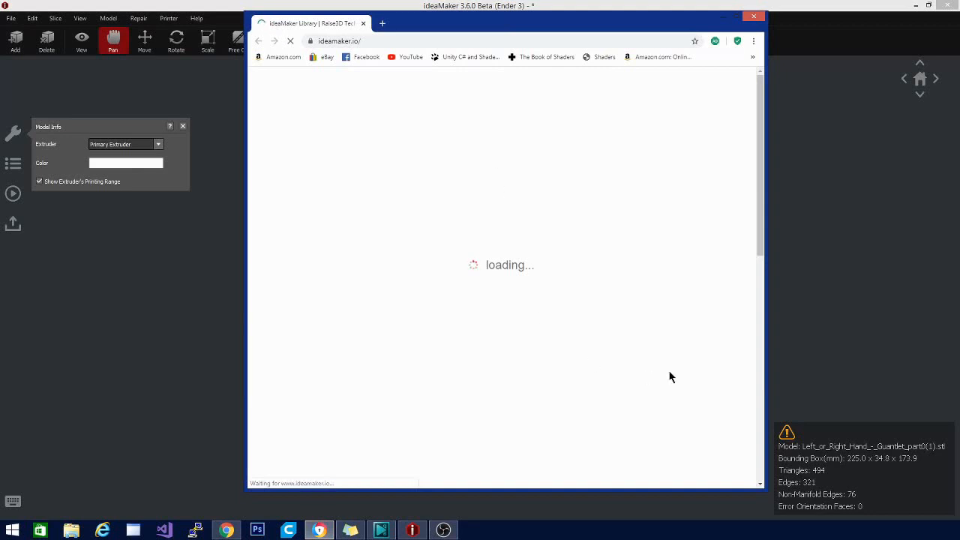
mouse_move(711, 261)
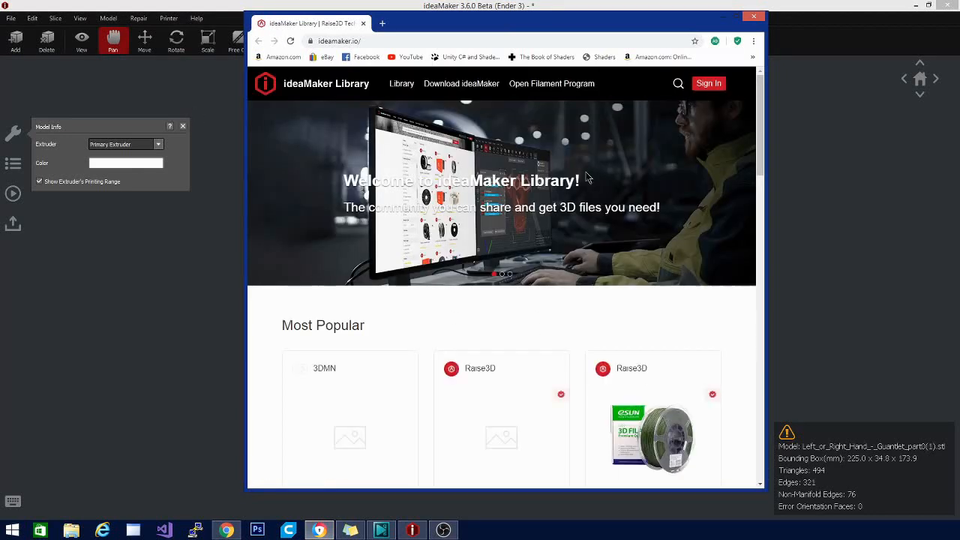
- Scroll down the library's Most Popular items, then bring up the release notes for version 3.6.0.4300
scroll(down, 3)
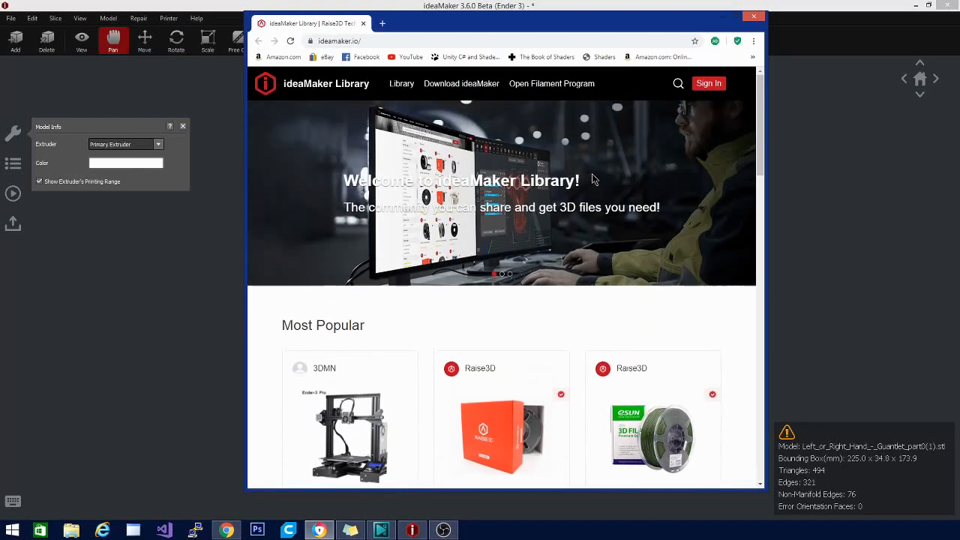
scroll(down, 3)
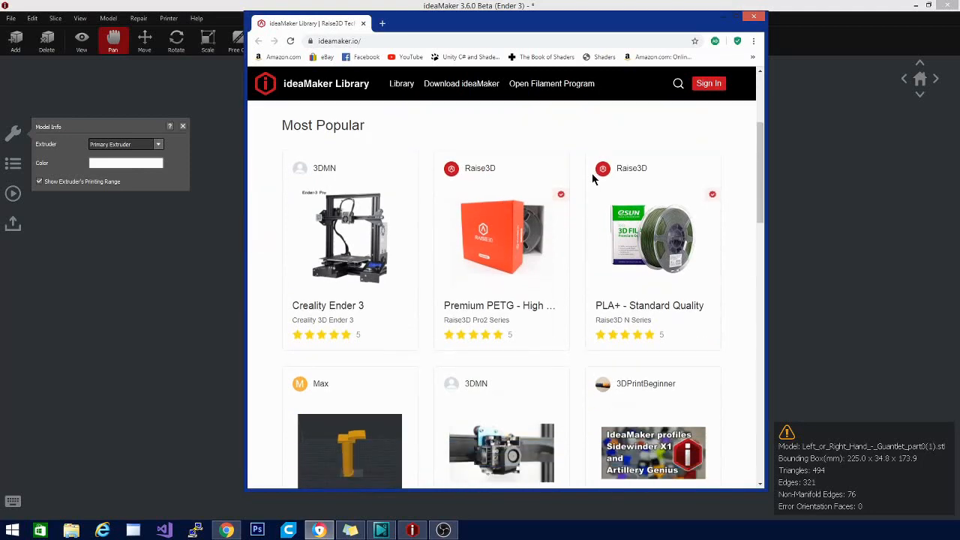
scroll(down, 3)
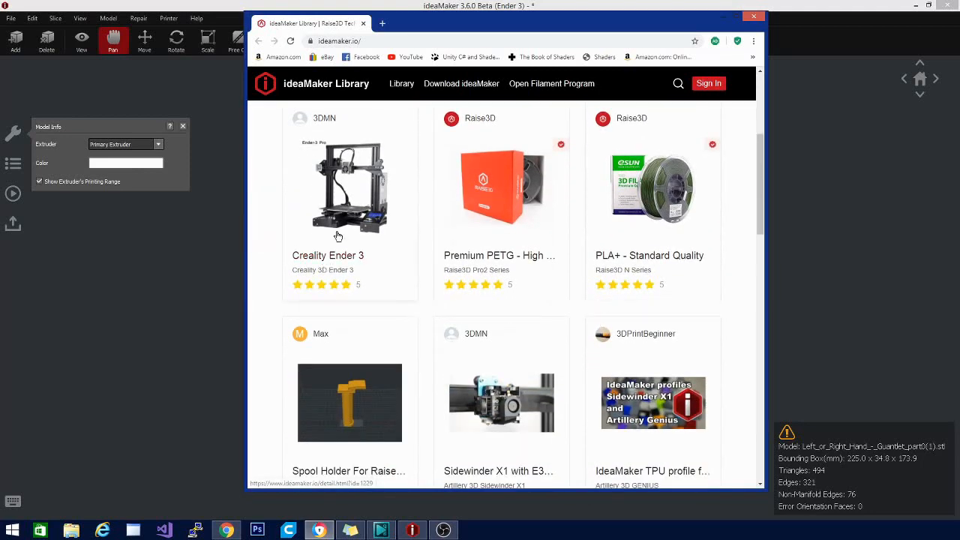
scroll(down, 3)
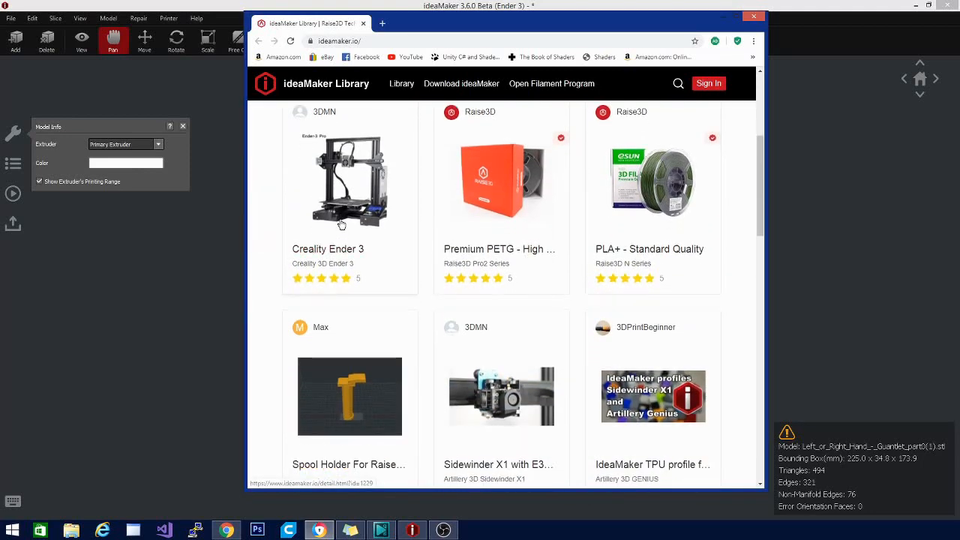
scroll(down, 3)
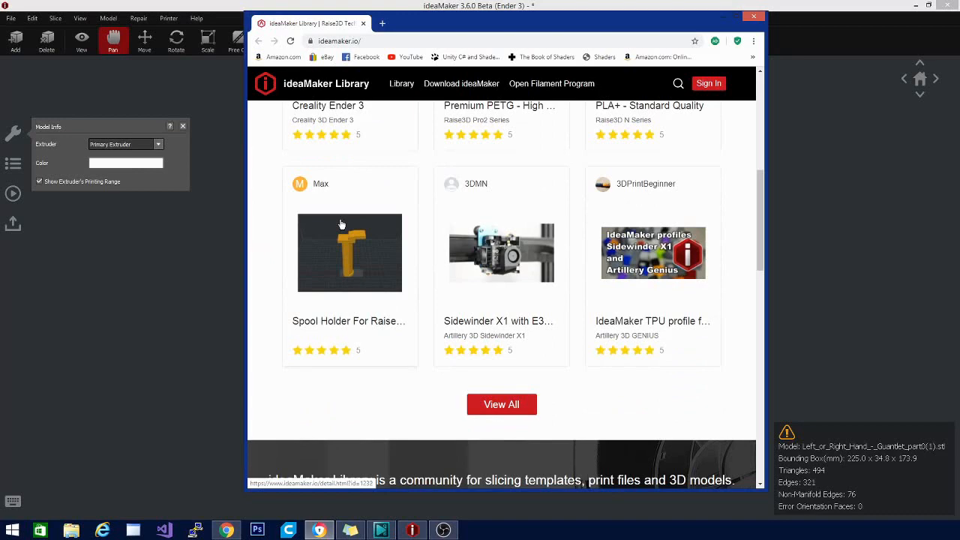
scroll(down, 3)
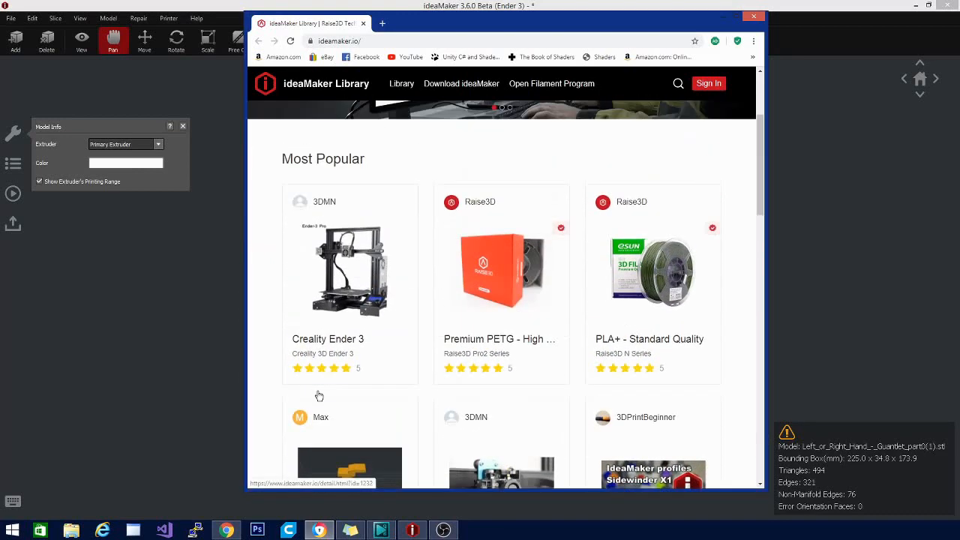
scroll(down, 3)
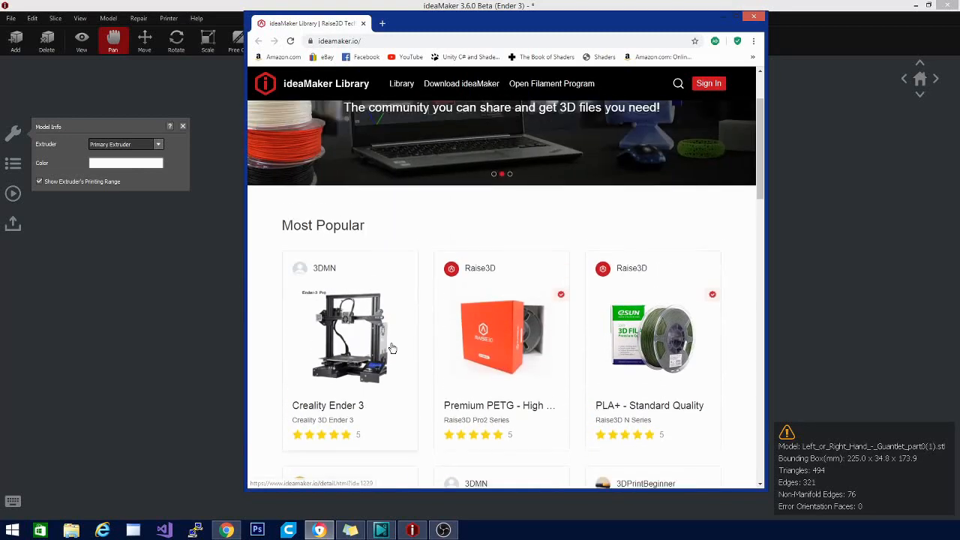
mouse_move(534, 346)
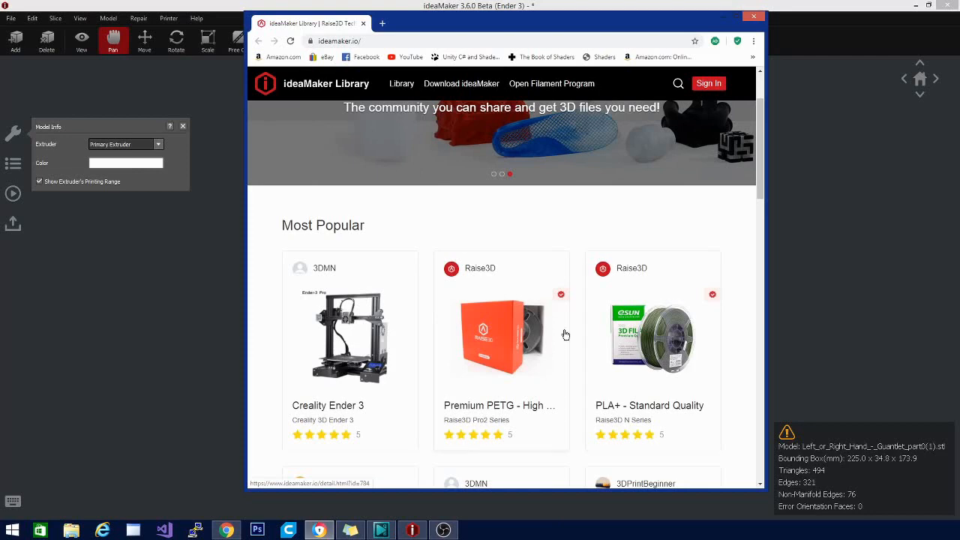
mouse_move(752, 16)
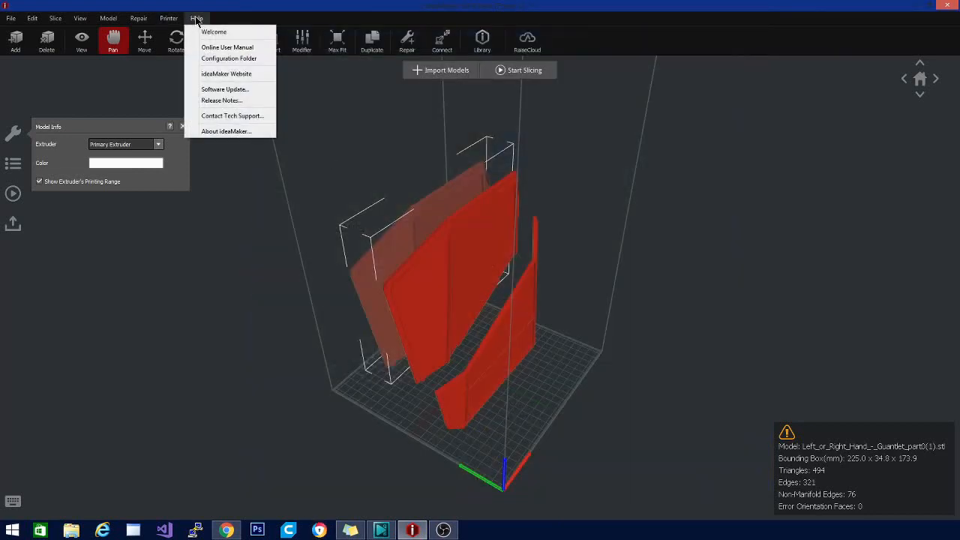
mouse_move(220, 100)
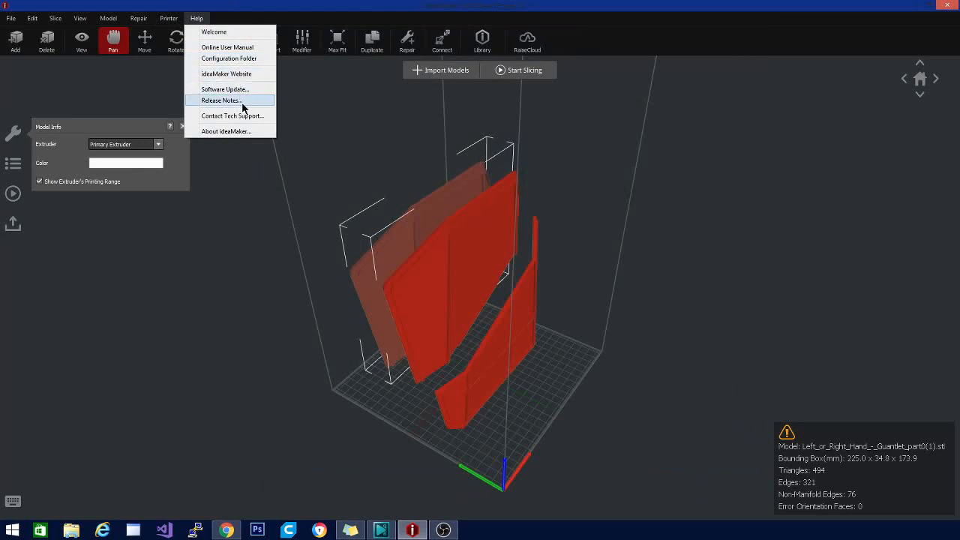
click(220, 100)
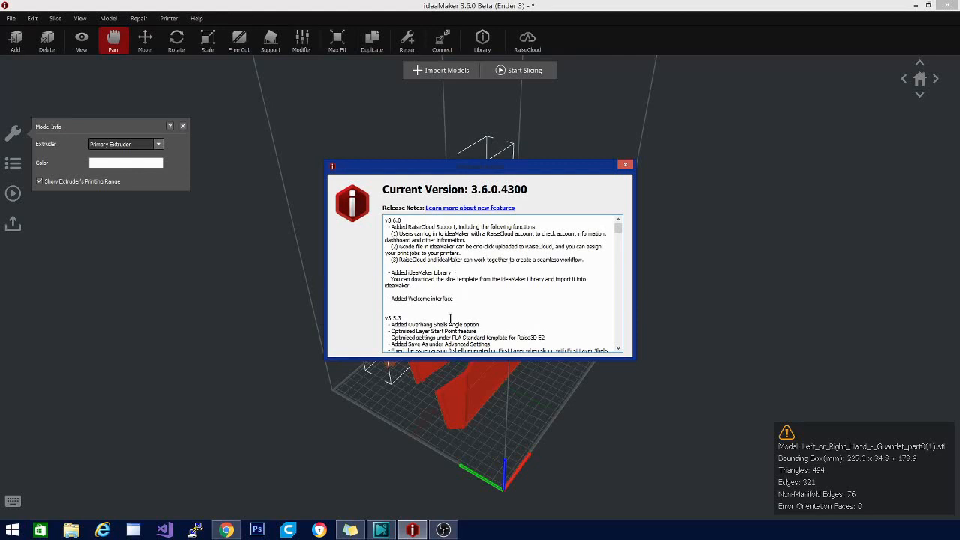
- Scroll the 3.6.0.4300 release notes down past the v3.5.3 entries into earlier versions' changes
scroll(down, 3)
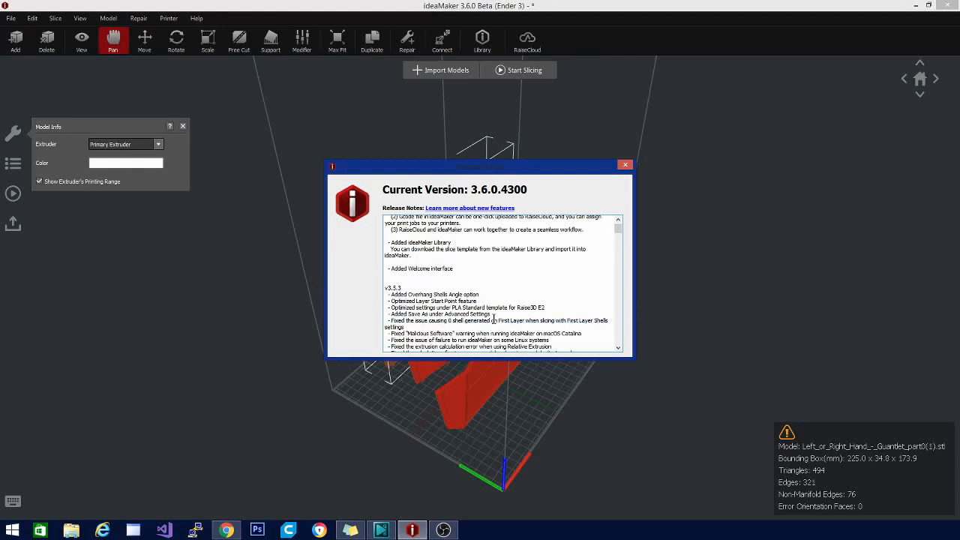
mouse_move(493, 318)
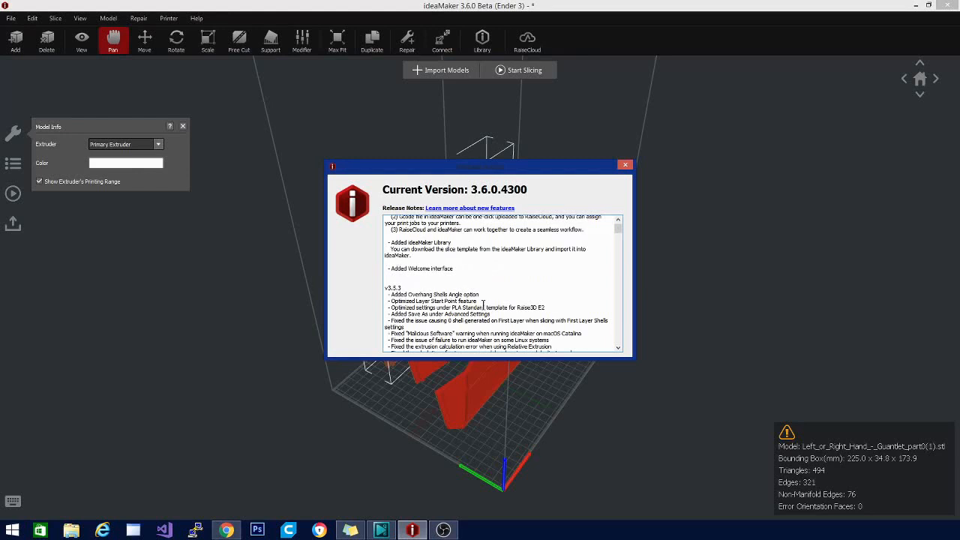
mouse_move(457, 276)
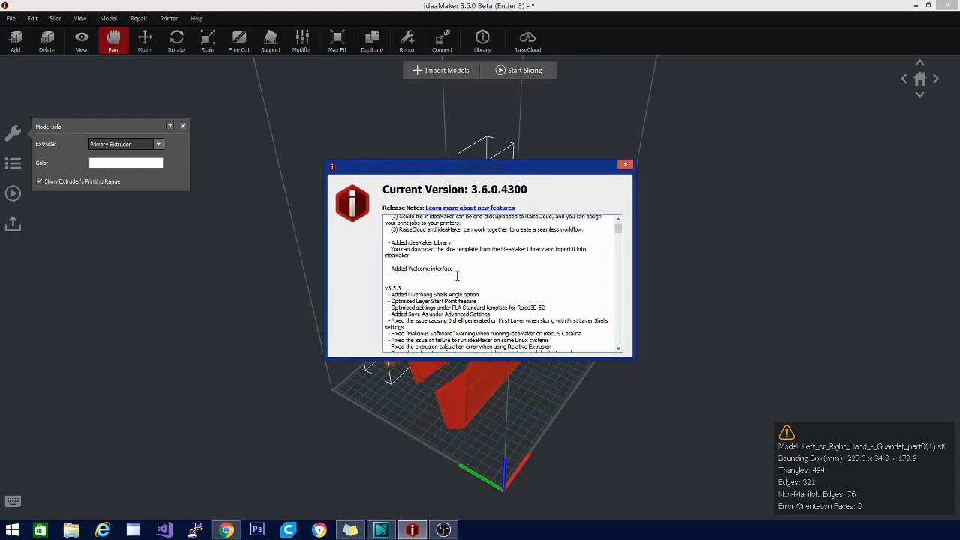
mouse_move(442, 296)
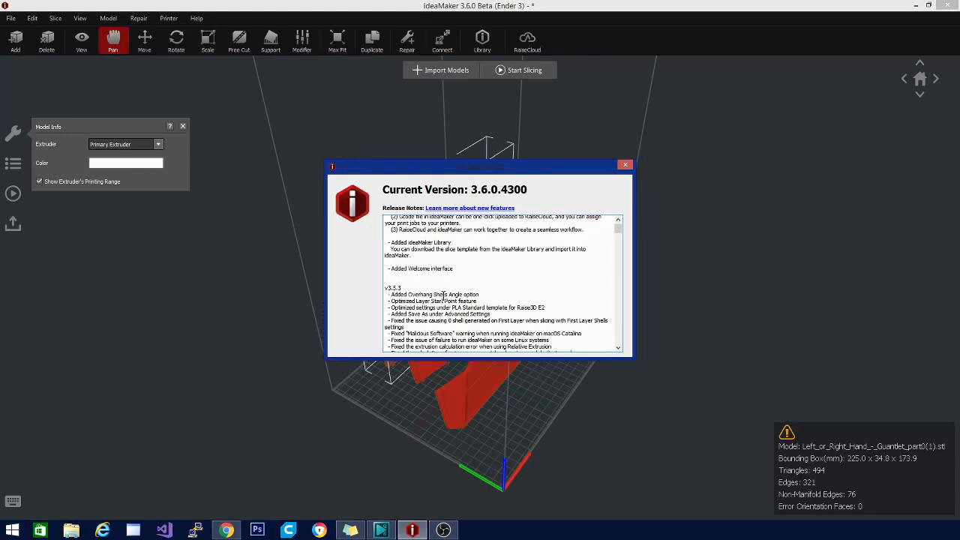
scroll(down, 3)
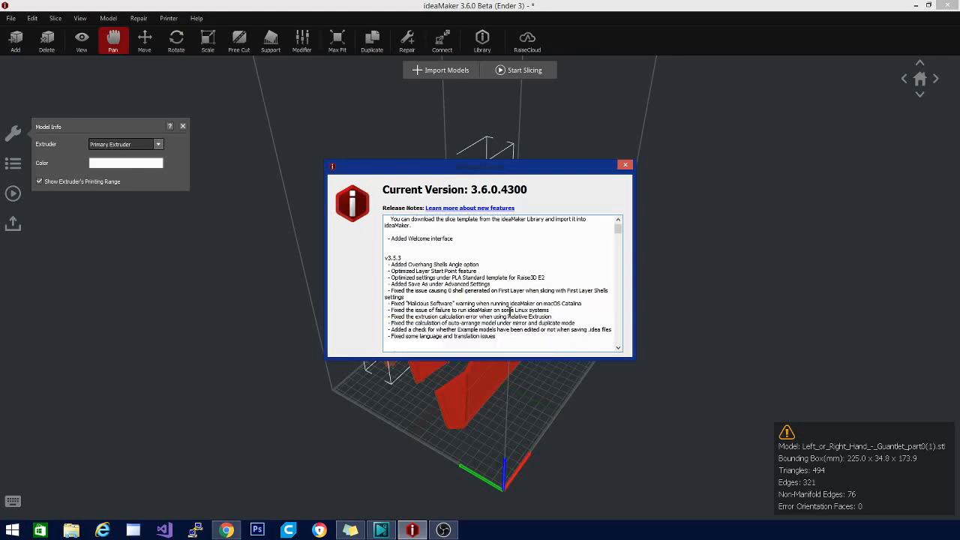
mouse_move(495, 264)
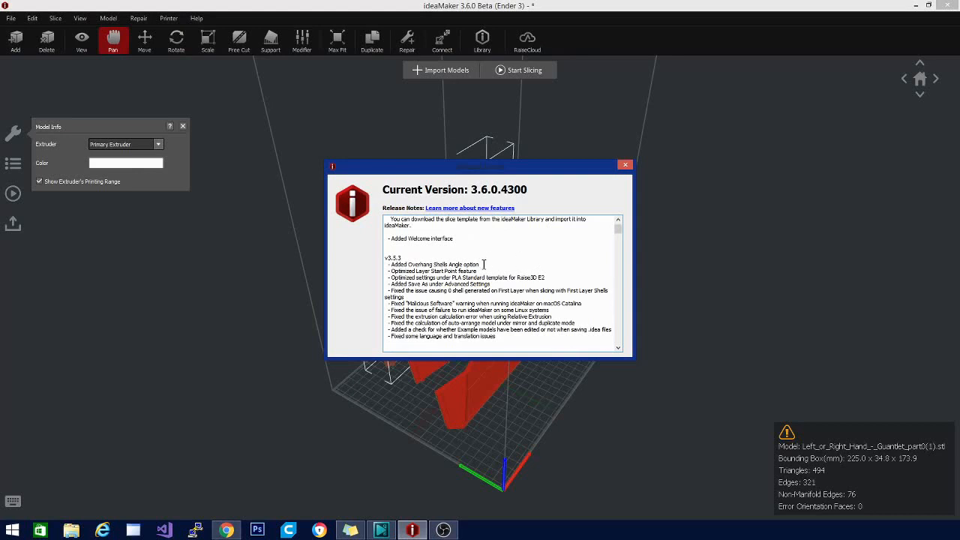
scroll(down, 3)
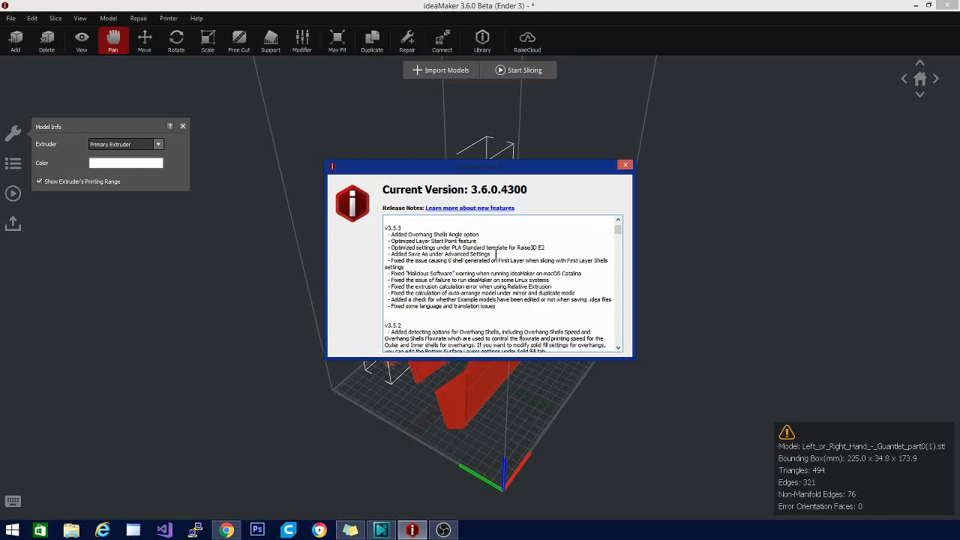
mouse_move(447, 271)
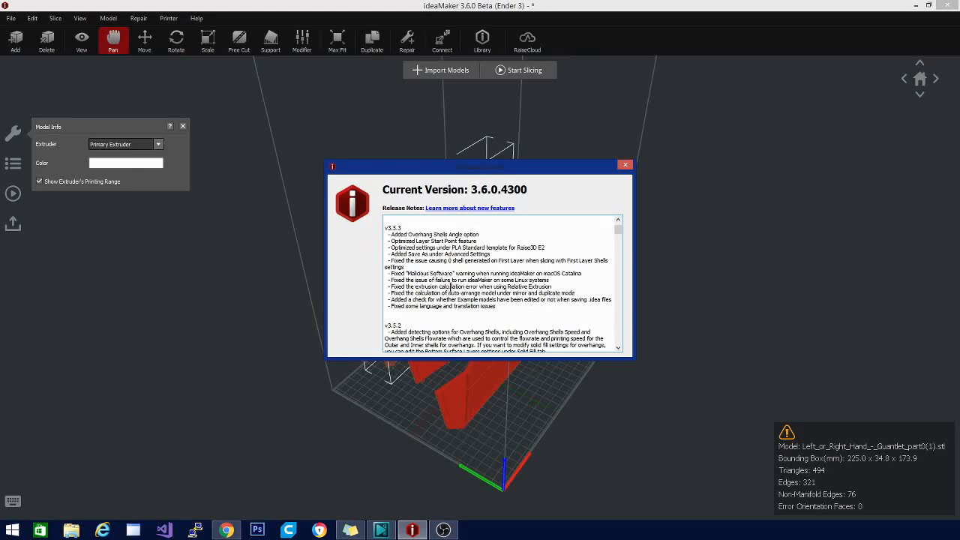
scroll(down, 3)
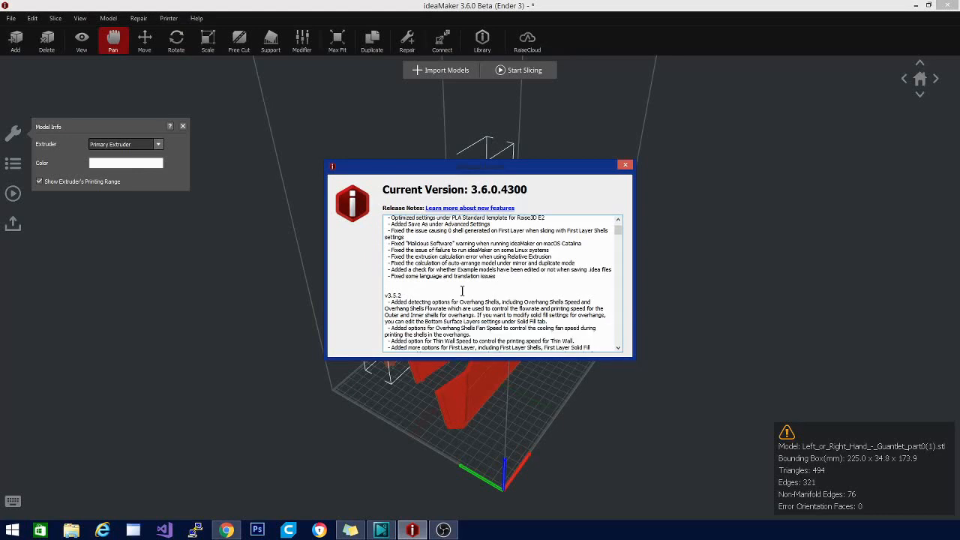
scroll(down, 3)
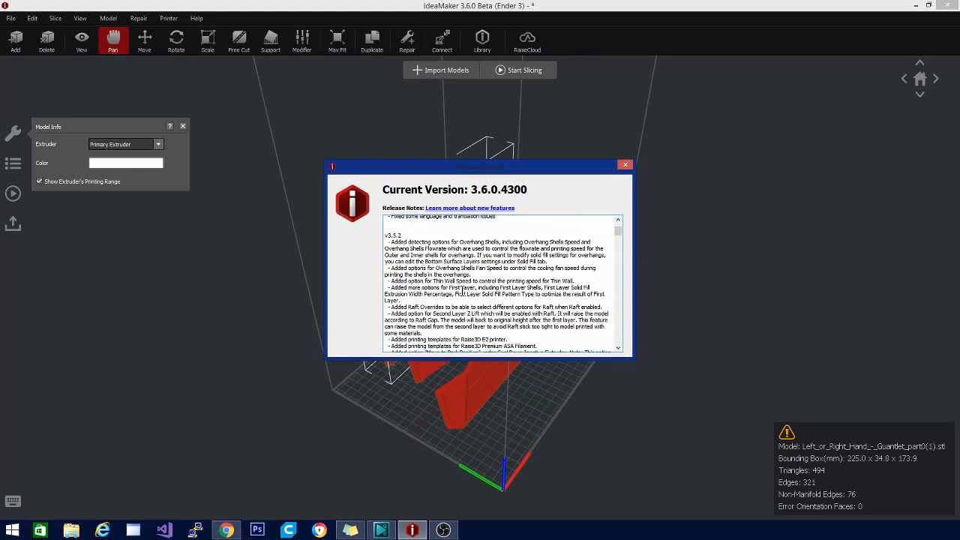
scroll(down, 3)
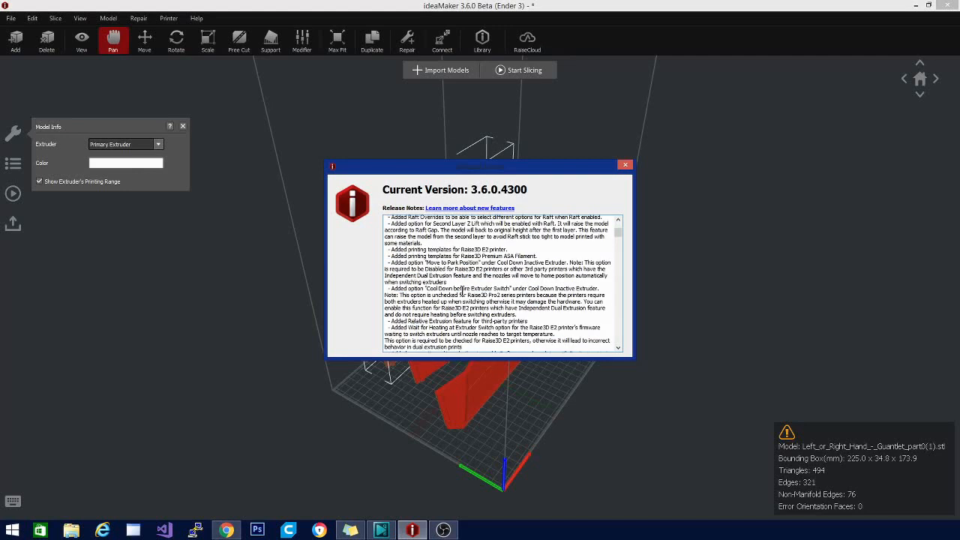
mouse_move(625, 165)
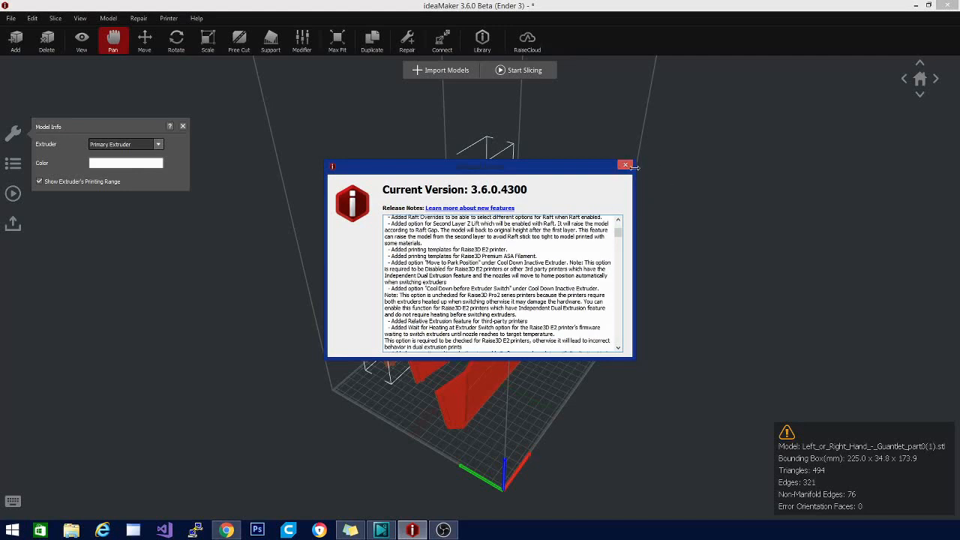
- Close the release notes and orbit around the three cut gauntlet pieces from two sides
click(624, 165)
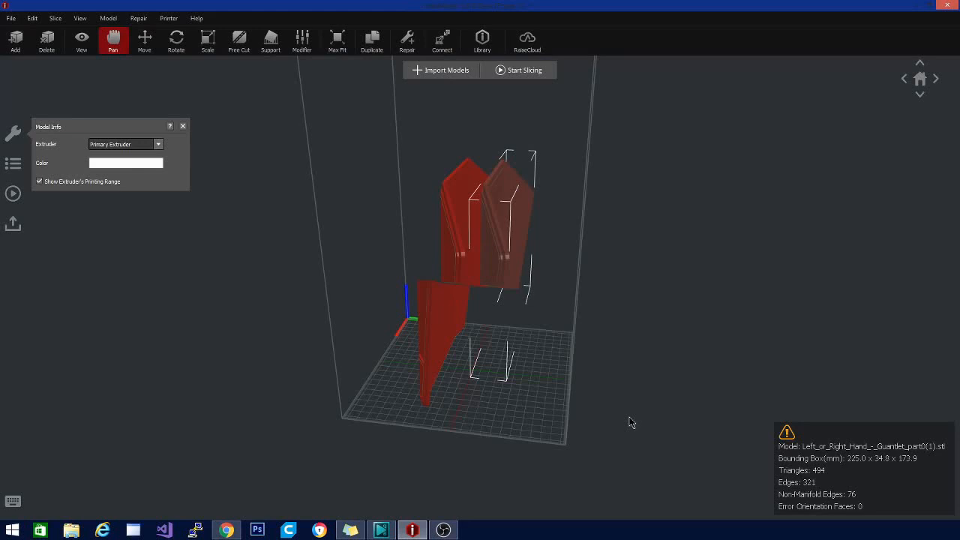
mouse_move(126, 357)
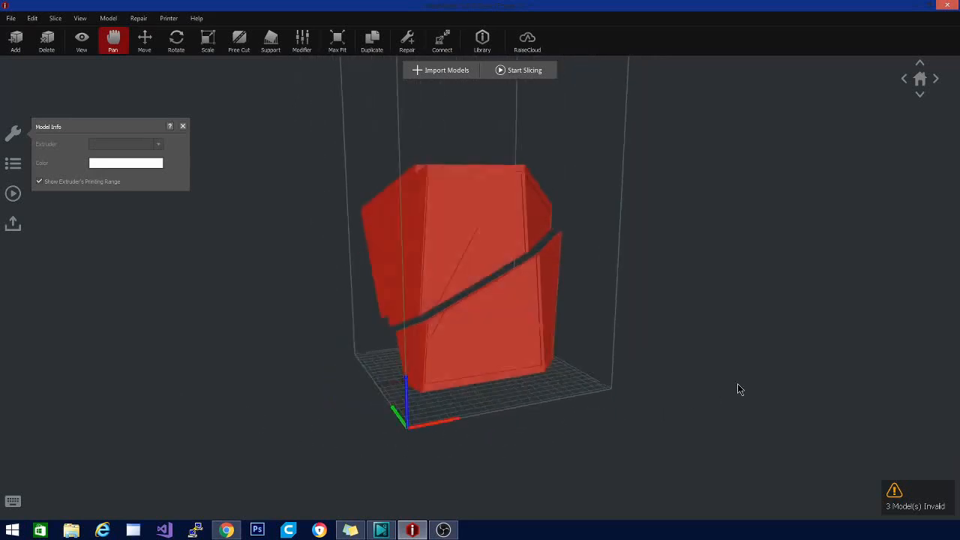
drag(741, 389, 543, 467)
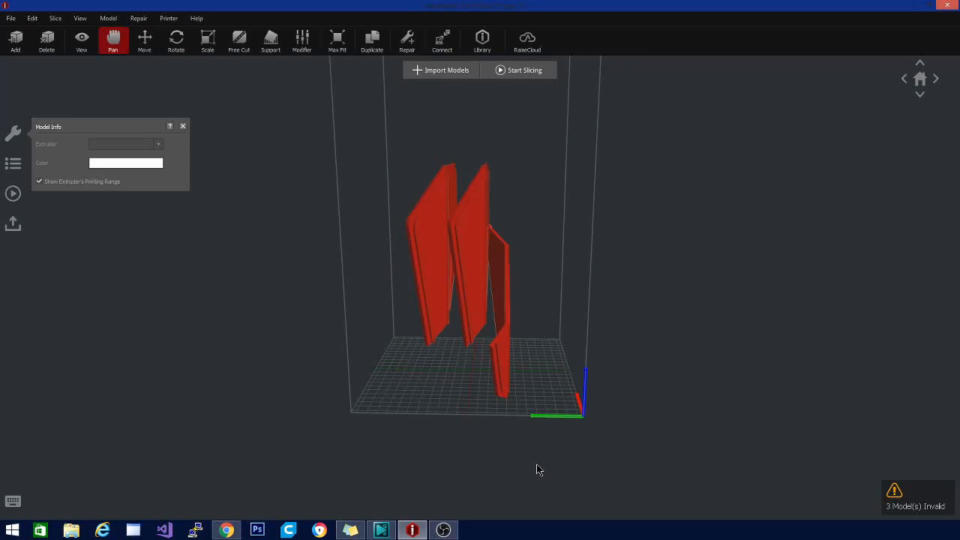
mouse_move(486, 420)
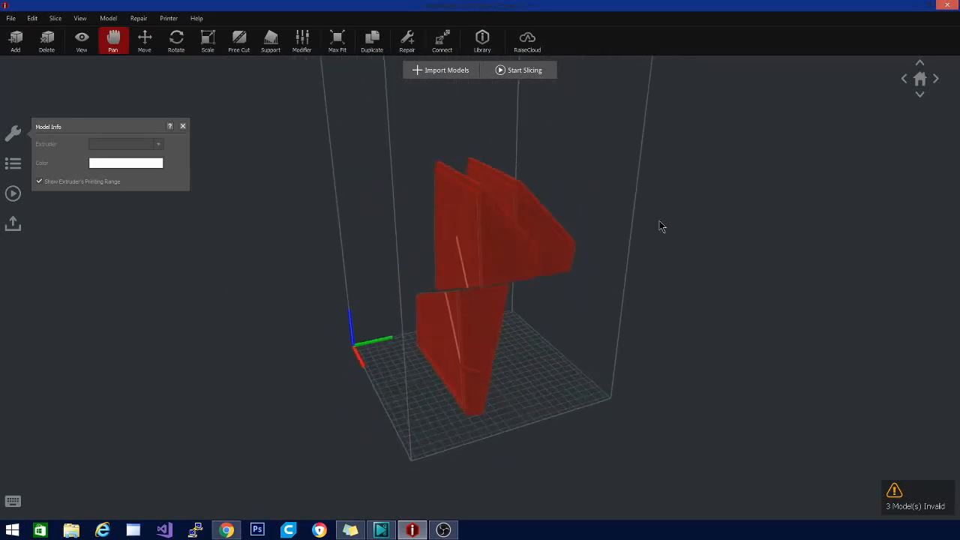
drag(660, 226, 123, 282)
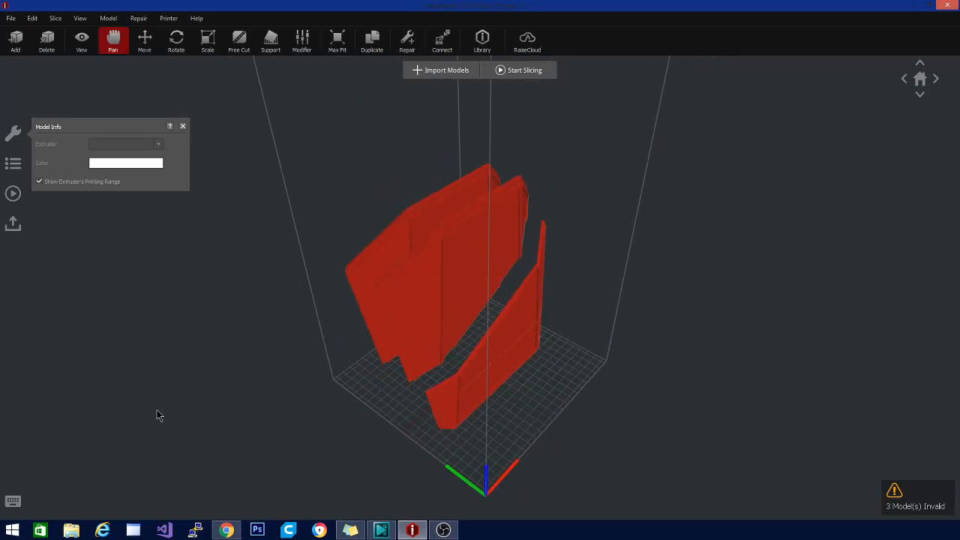
mouse_move(149, 436)
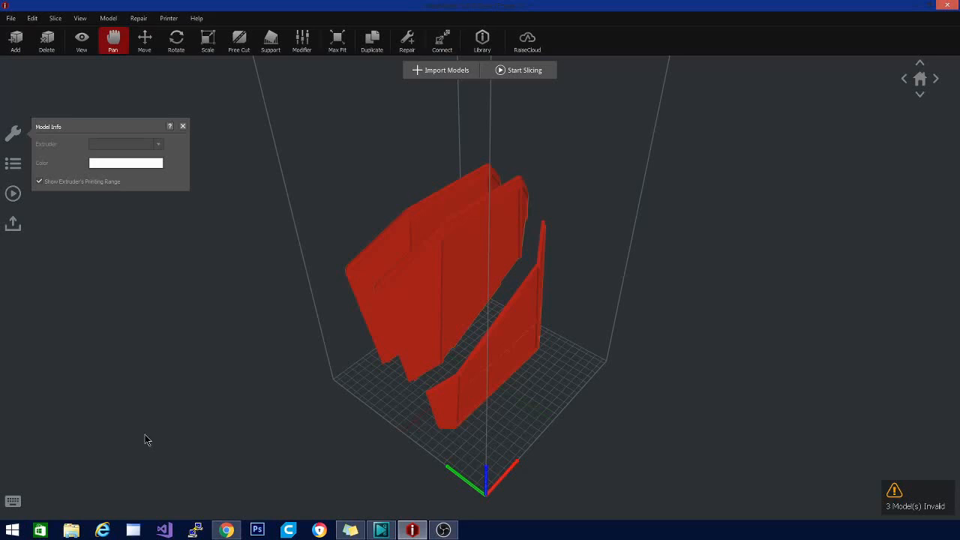
mouse_move(582, 315)
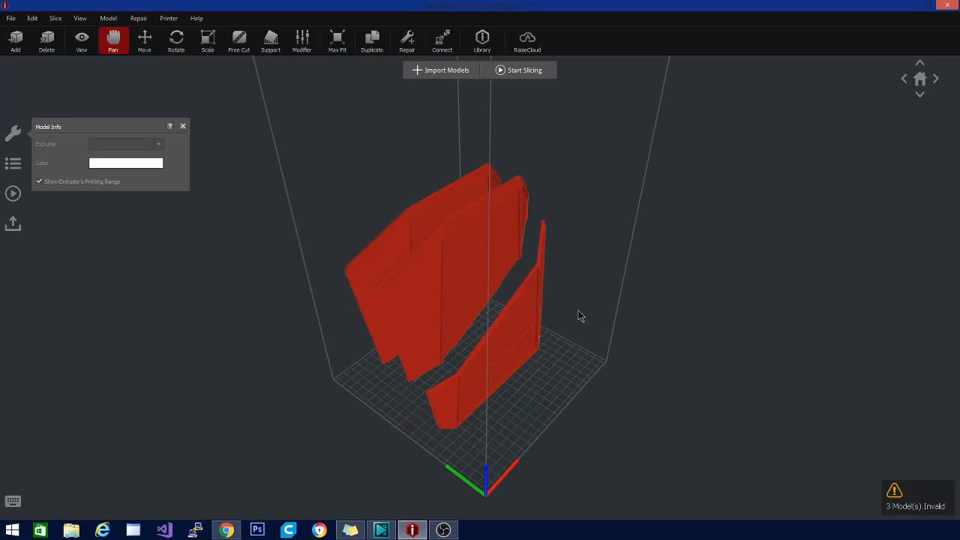
mouse_move(672, 414)
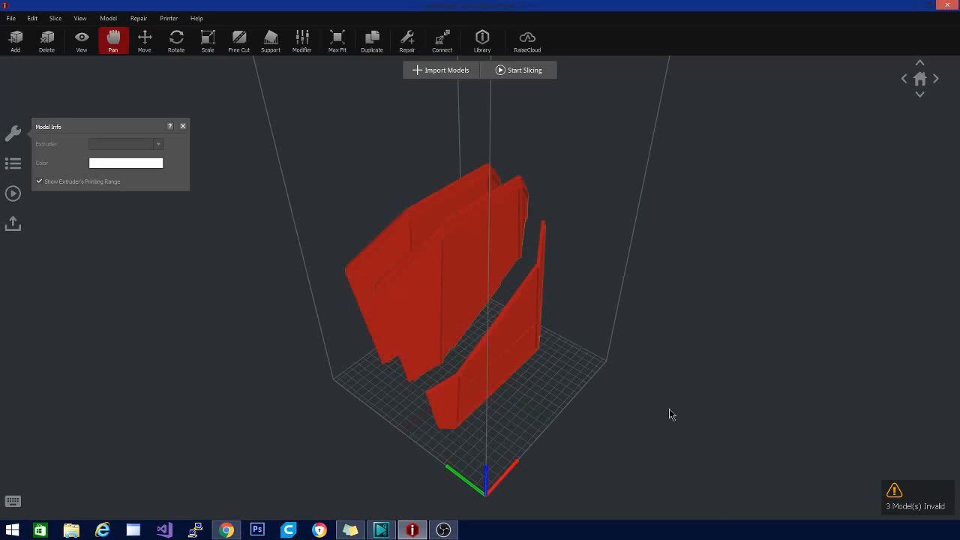
mouse_move(663, 314)
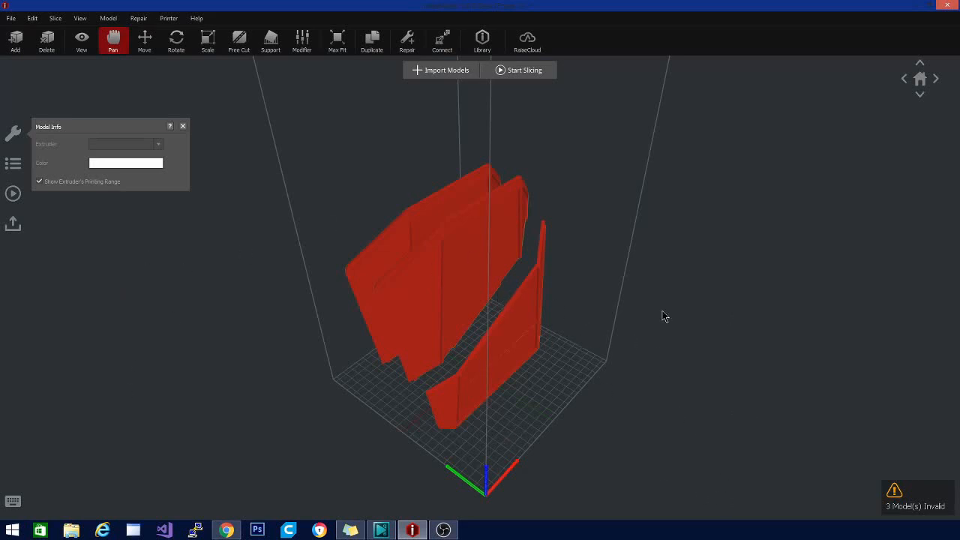
mouse_move(648, 298)
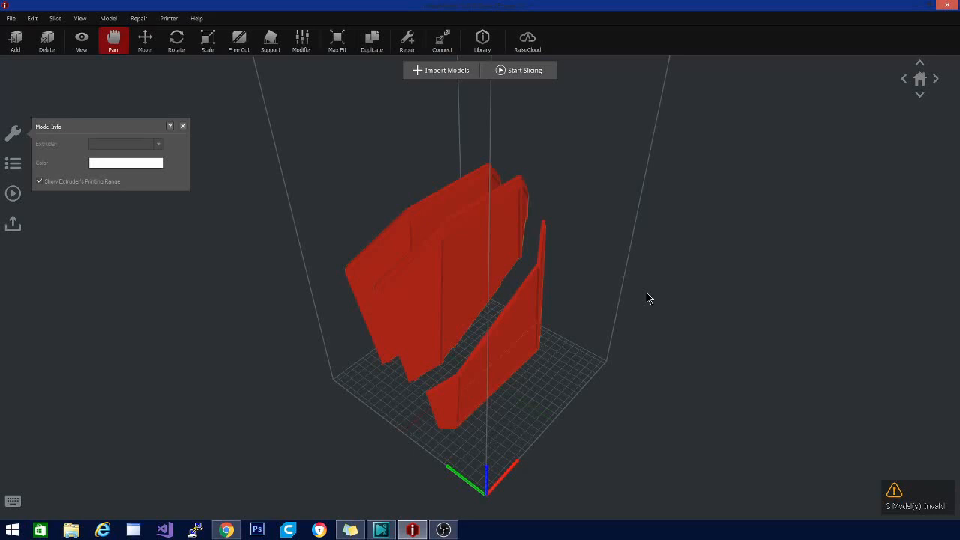
mouse_move(575, 334)
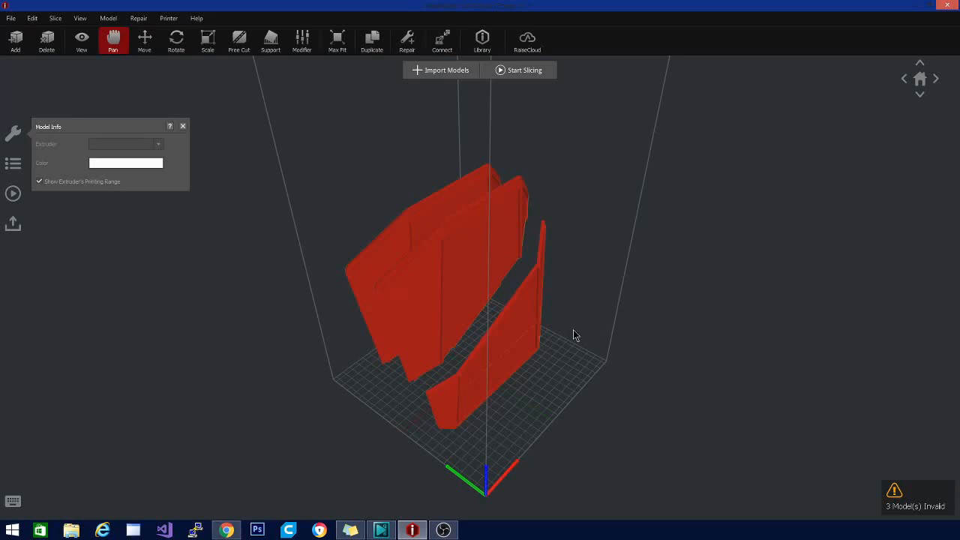
mouse_move(345, 297)
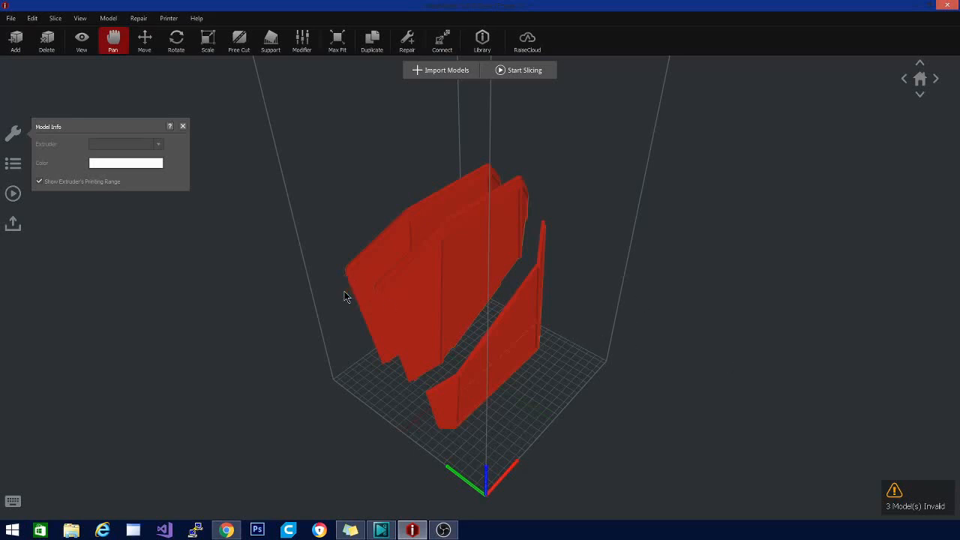
mouse_move(342, 318)
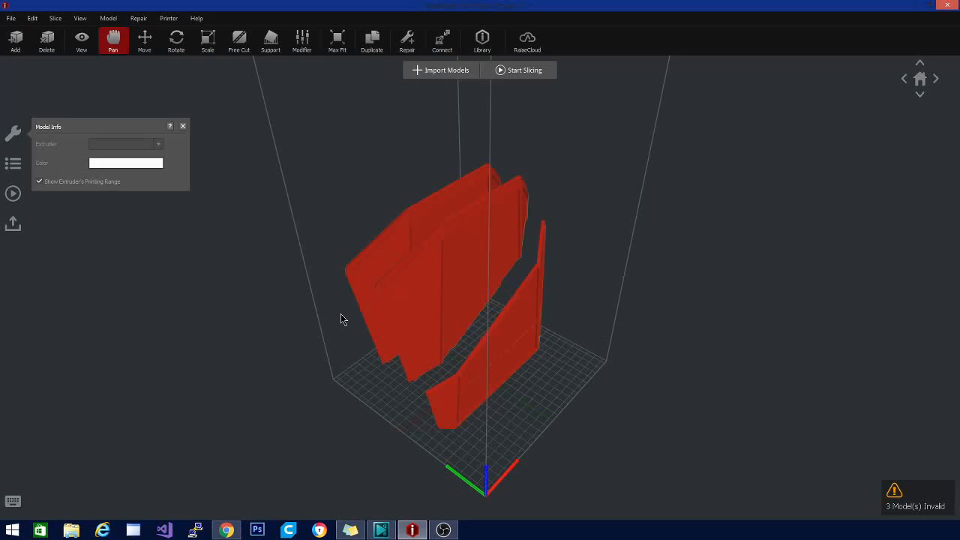
mouse_move(348, 323)
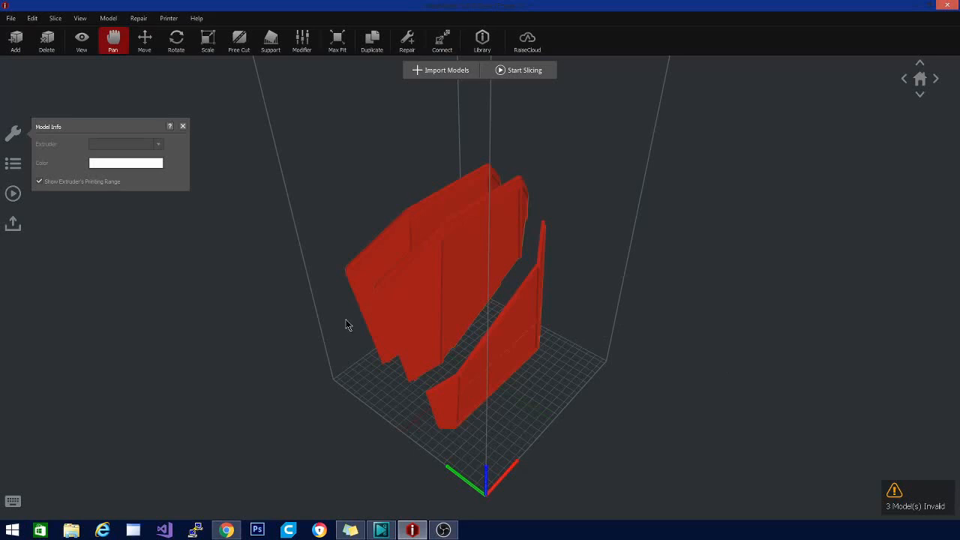
mouse_move(358, 221)
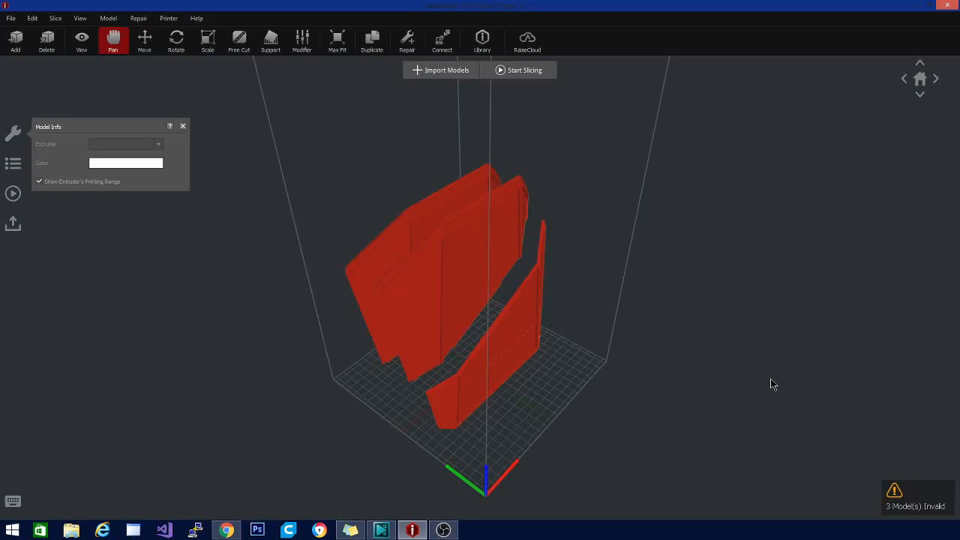
mouse_move(761, 360)
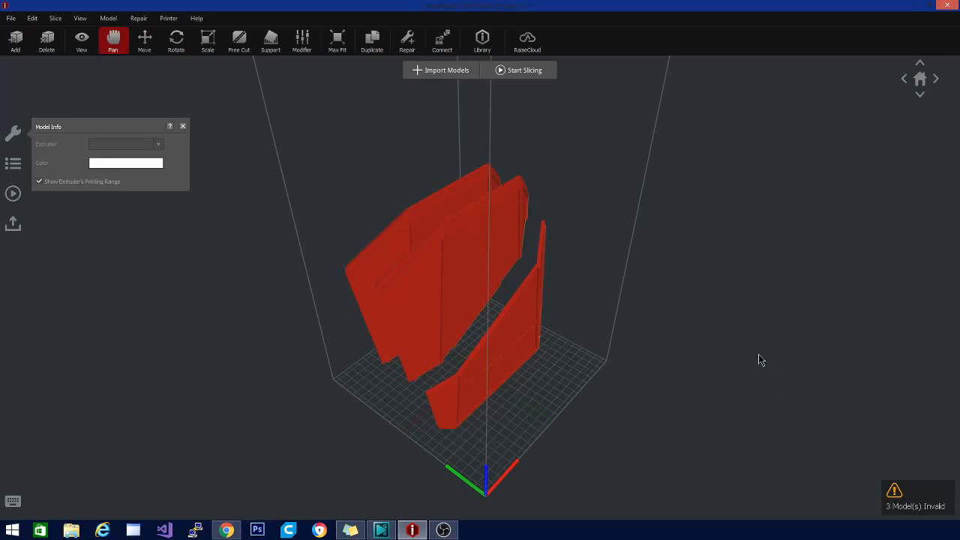
mouse_move(810, 399)
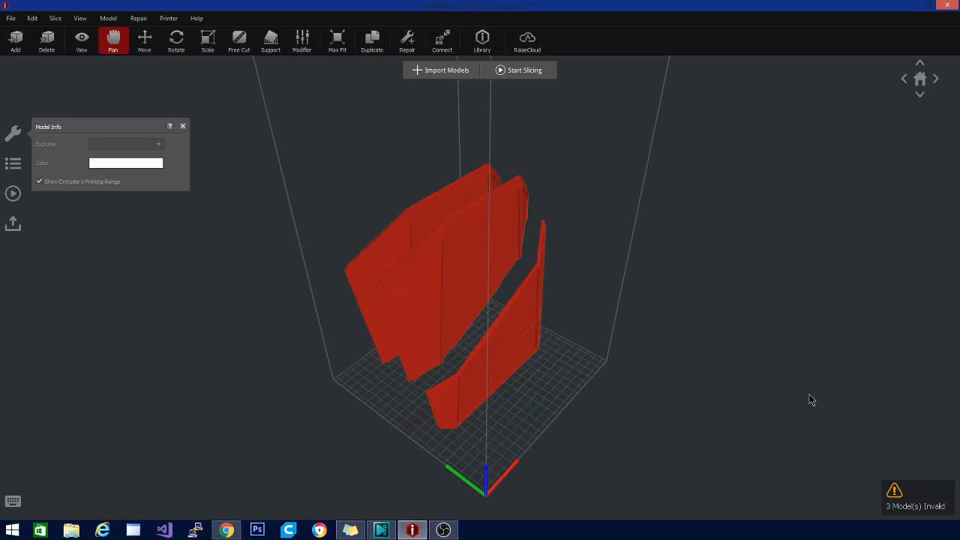